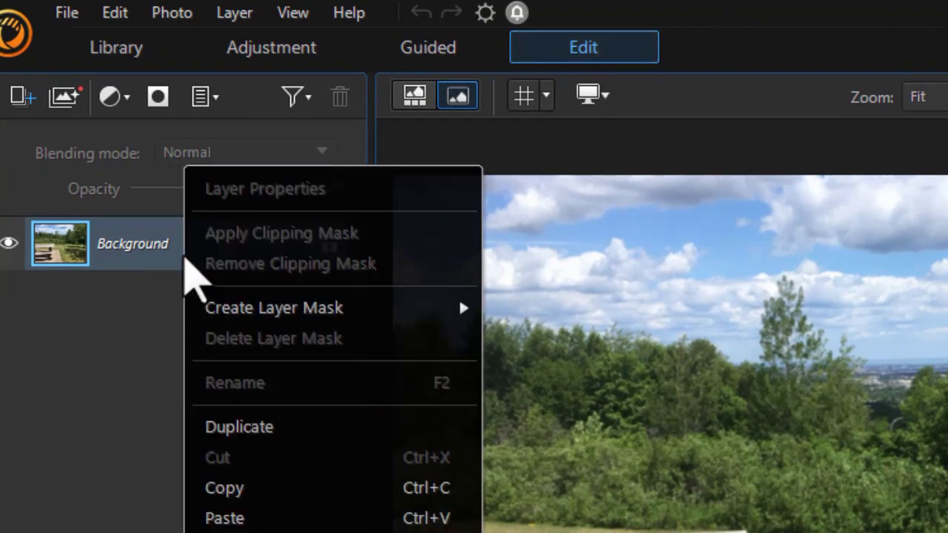
mouse_move(244, 489)
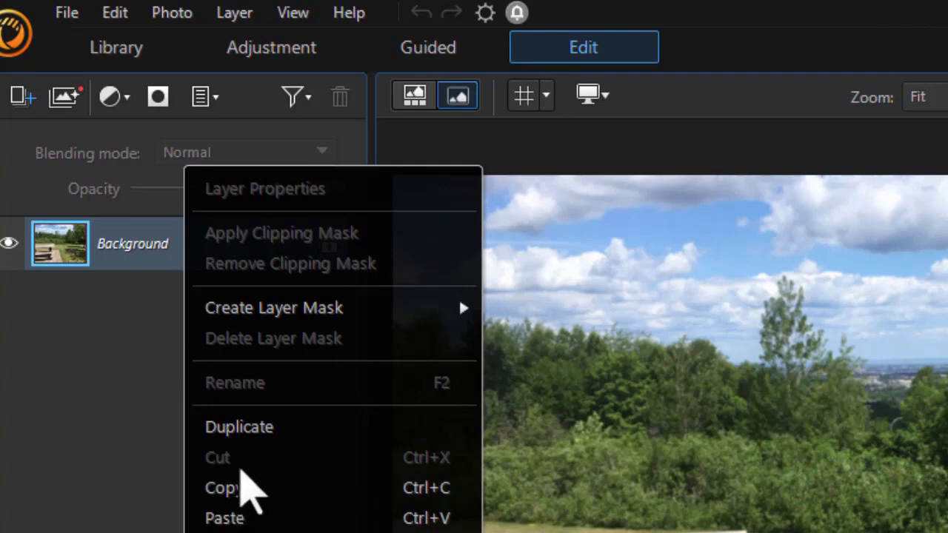
Step: Duplicate the park photo's Background layer and hide the original Background layer
click(239, 426)
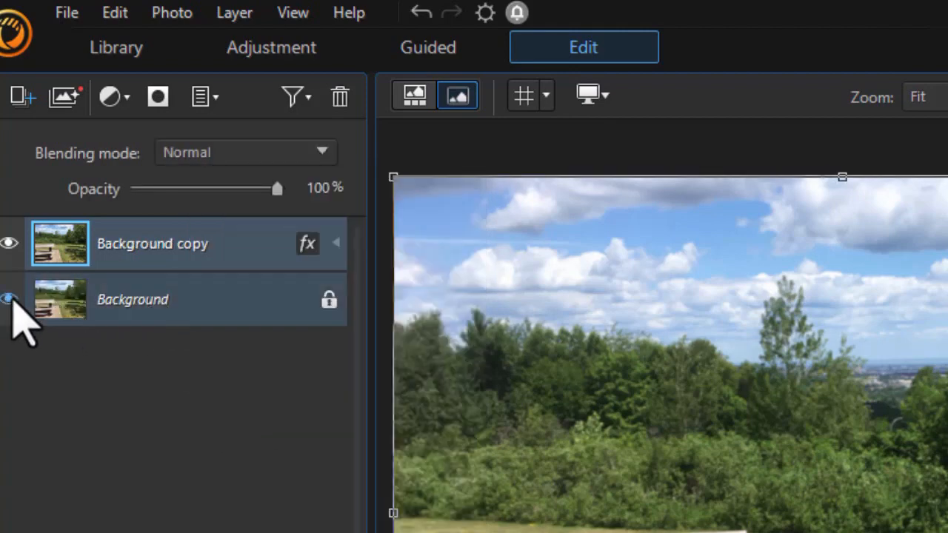
click(9, 300)
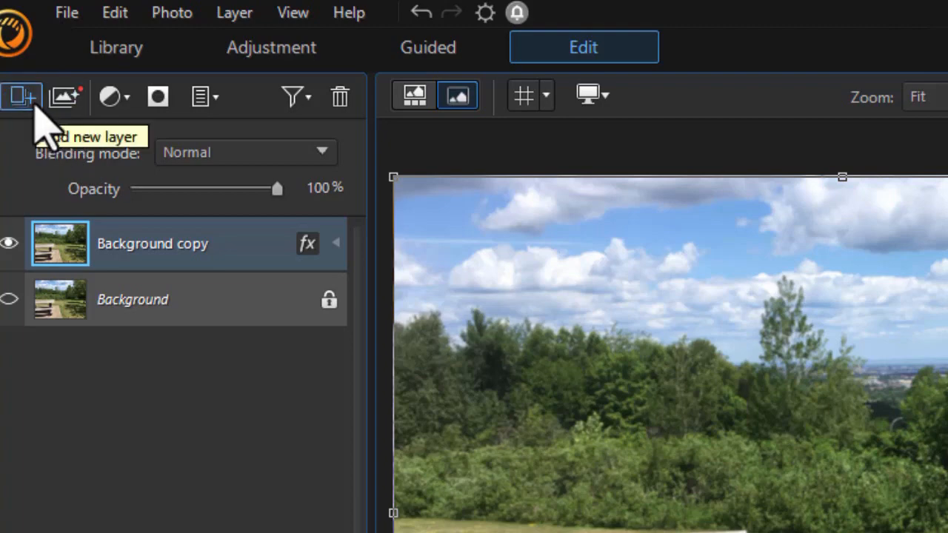
Step: Add the indoor photo of the stretching woman as a new photo layer from the Photo Browser panel
click(20, 96)
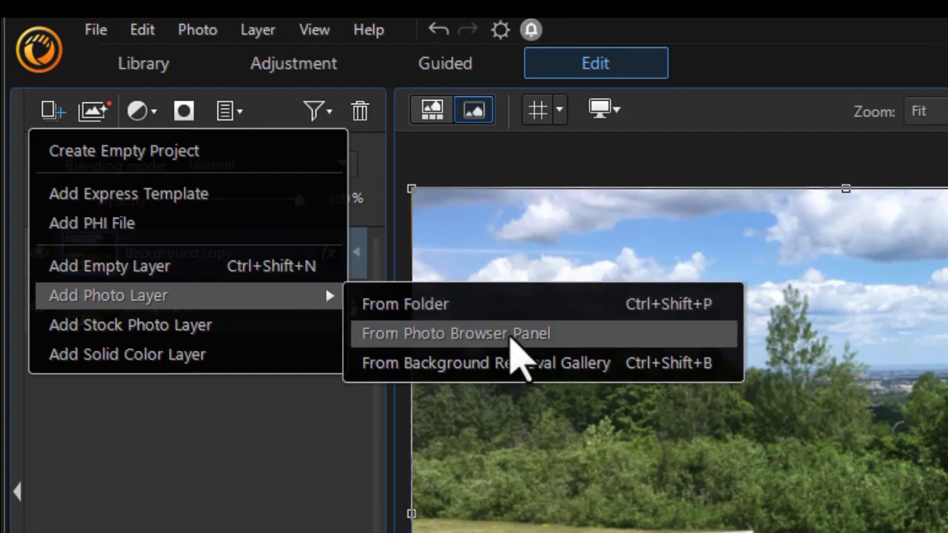
click(455, 334)
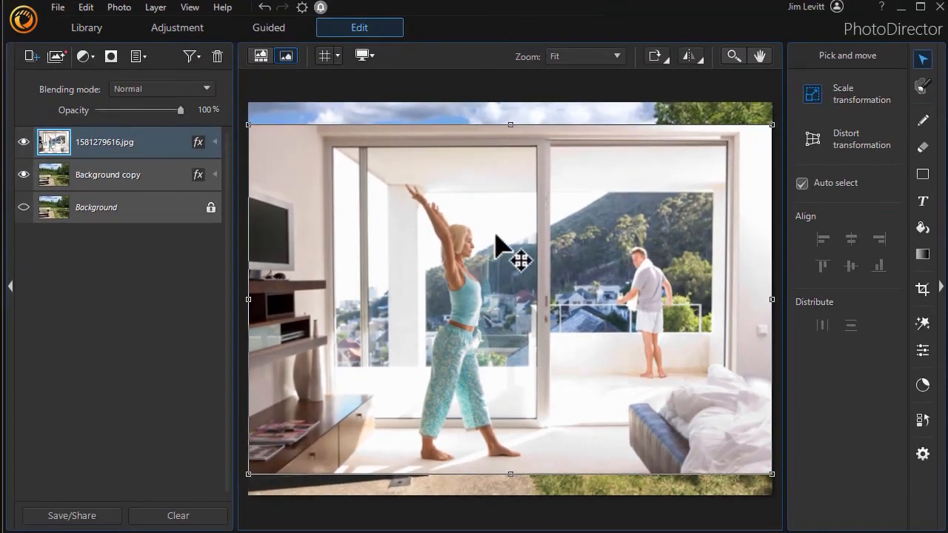
mouse_move(477, 220)
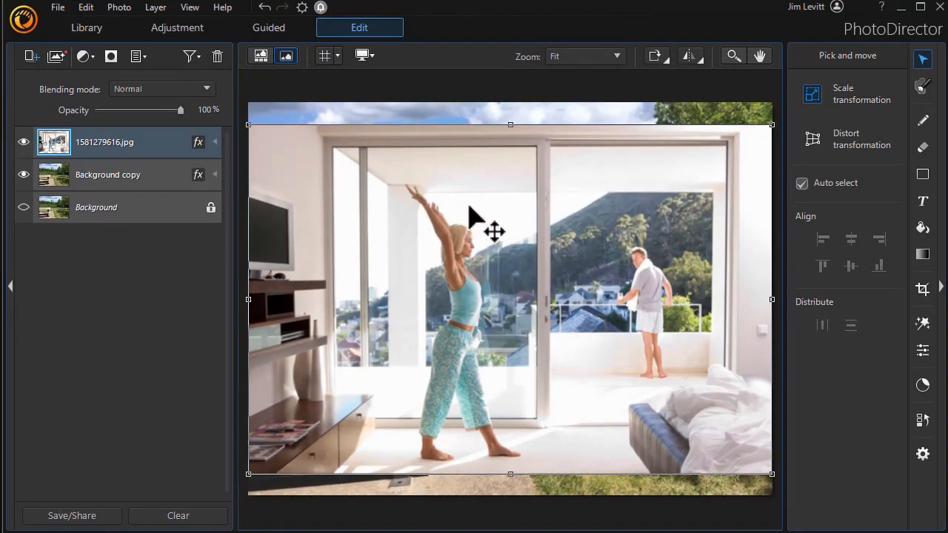
mouse_move(741, 96)
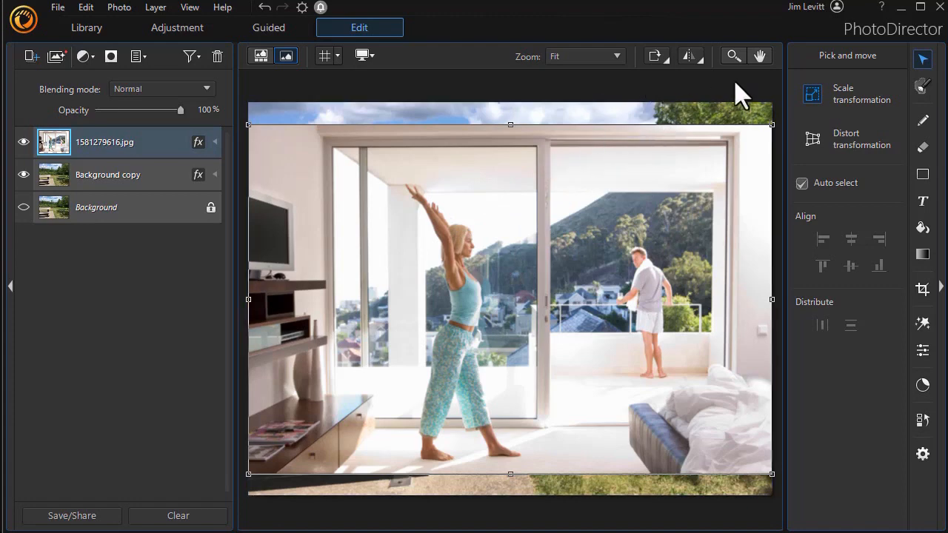
Step: Zoom in and paint a Smart brush selection over the woman, from raised arms to pants
click(736, 55)
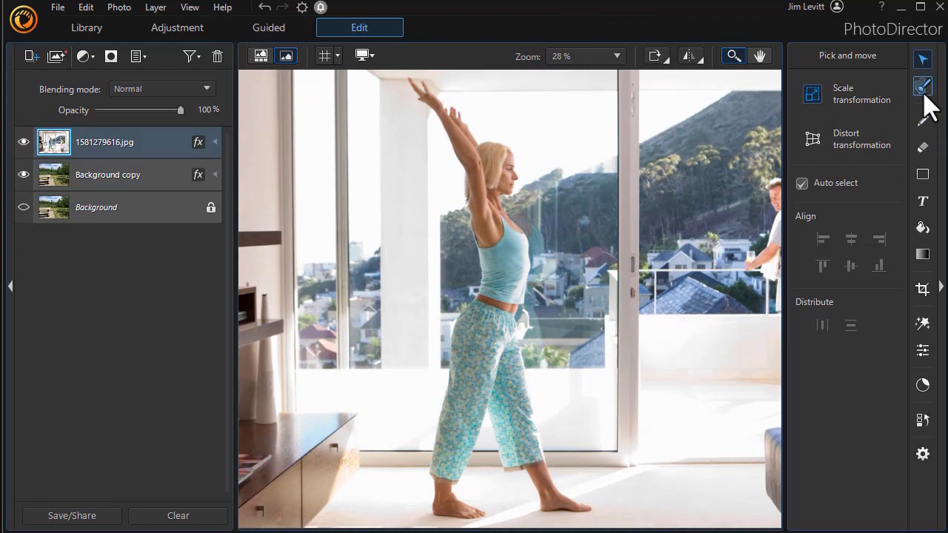
click(925, 86)
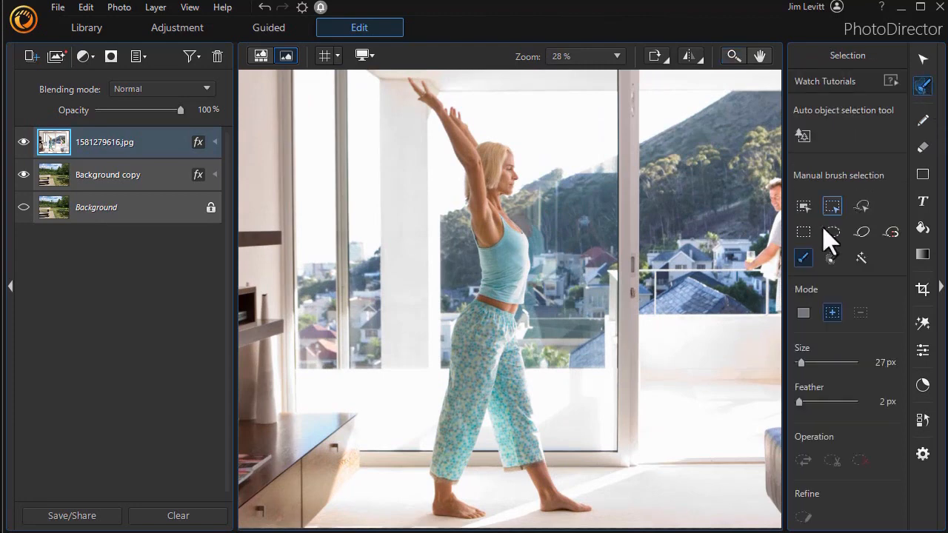
click(832, 257)
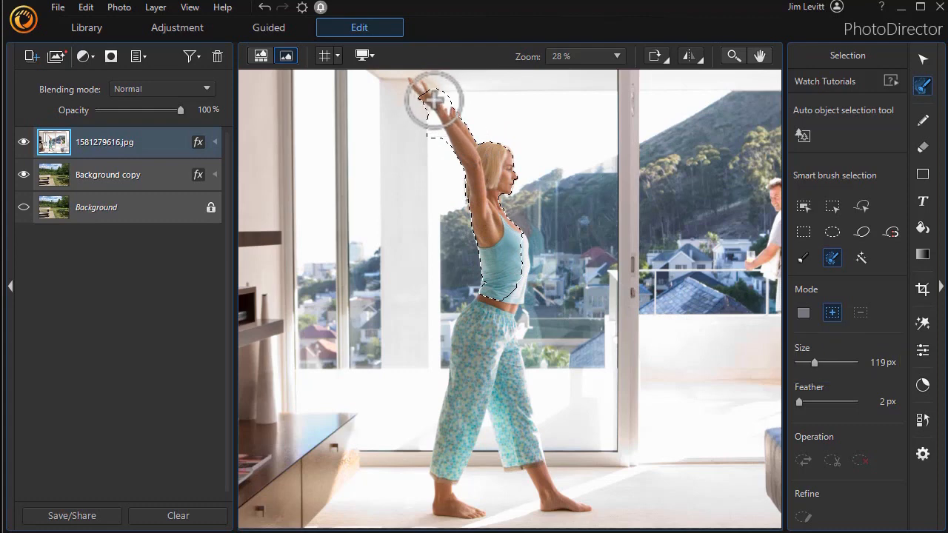
drag(433, 100, 478, 163)
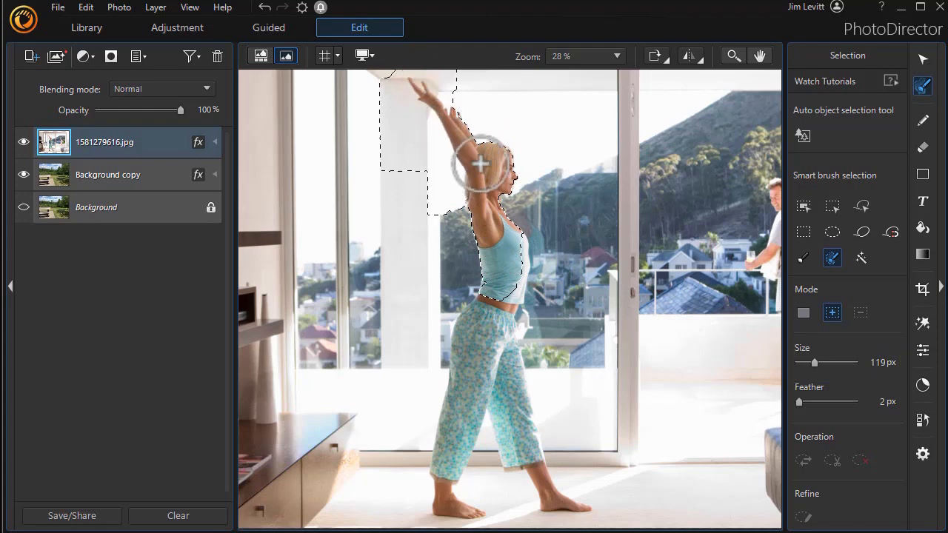
drag(478, 163, 508, 333)
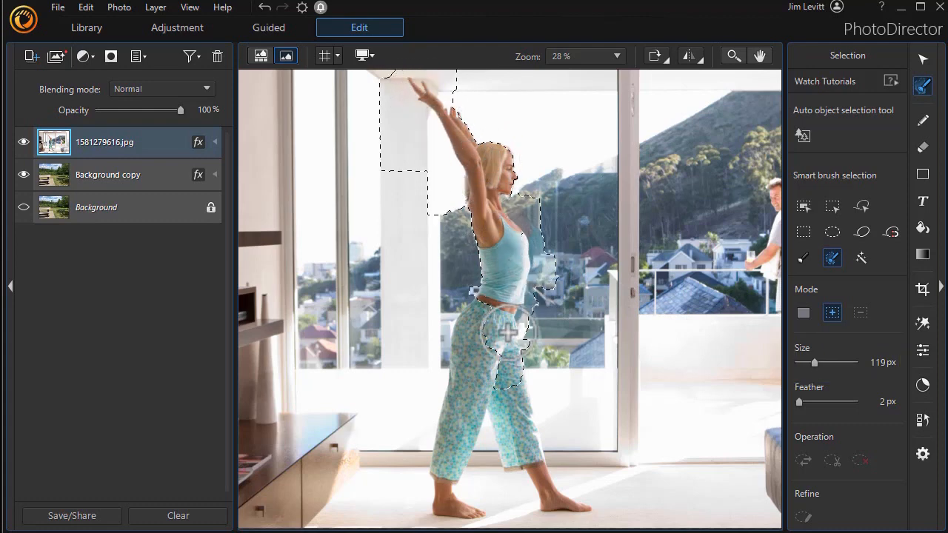
drag(504, 333, 456, 441)
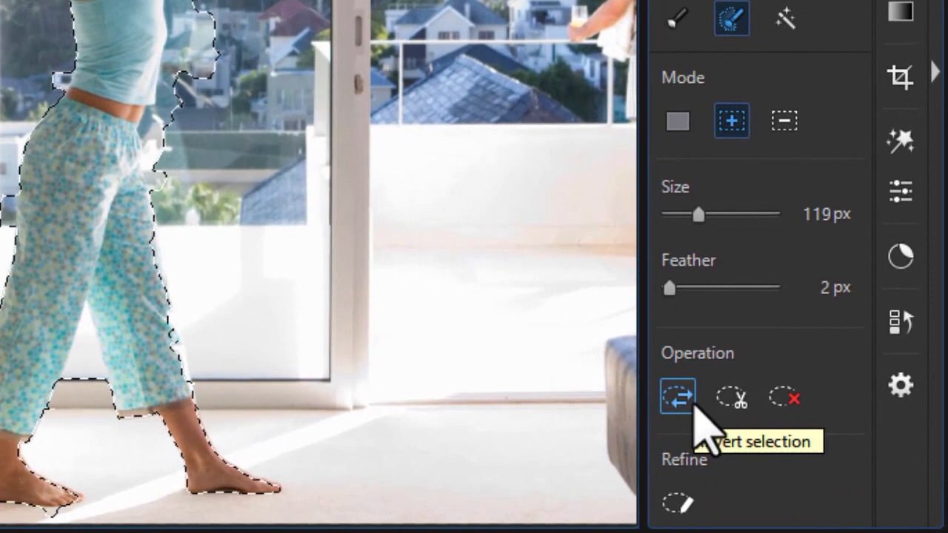
Step: Invert the selection and delete the indoor room around the woman
click(679, 399)
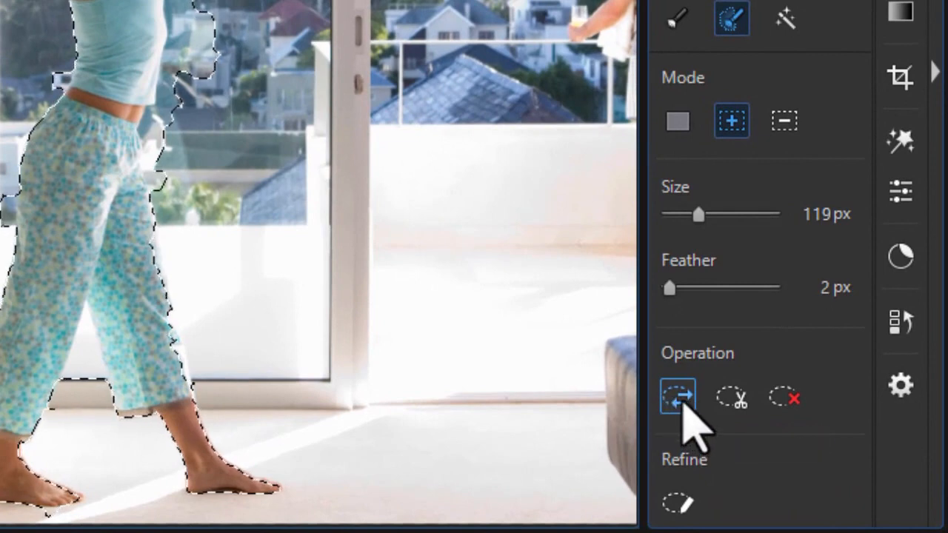
mouse_move(680, 403)
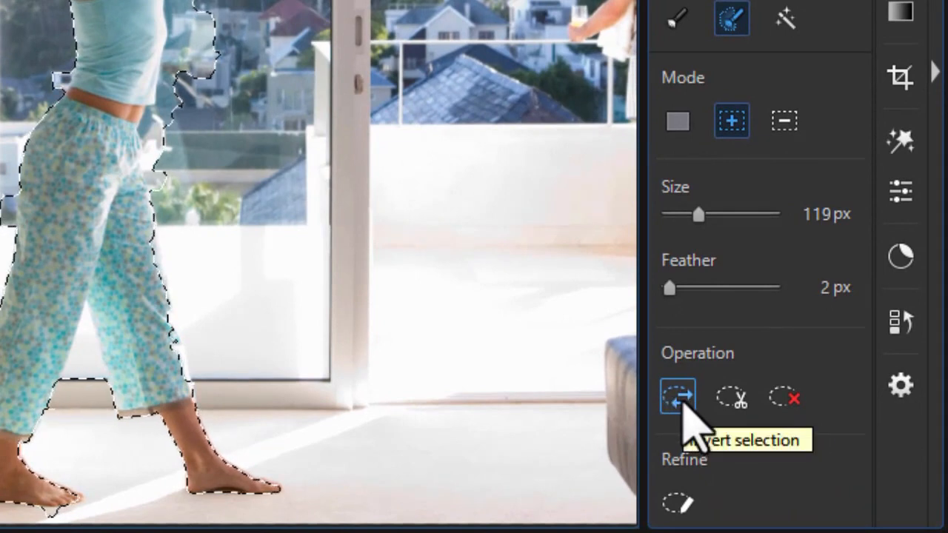
click(732, 400)
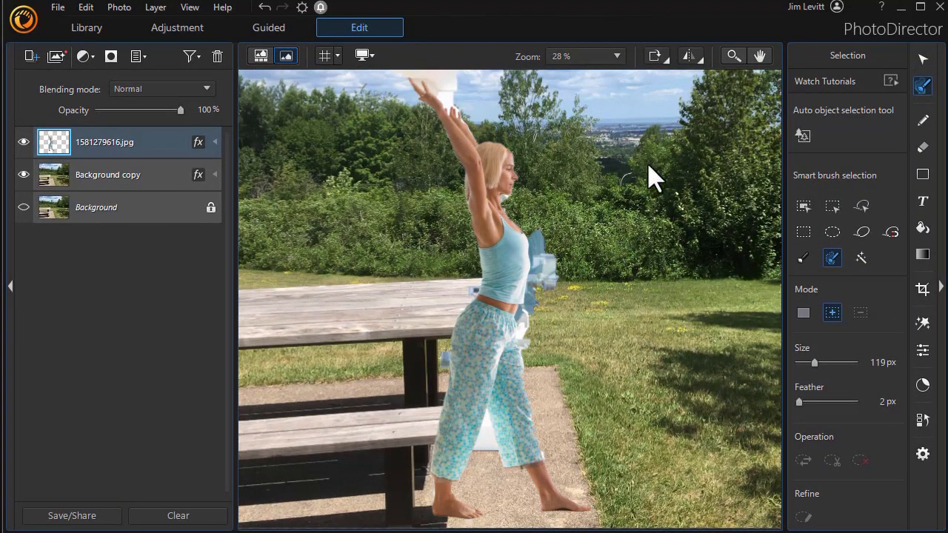
mouse_move(631, 221)
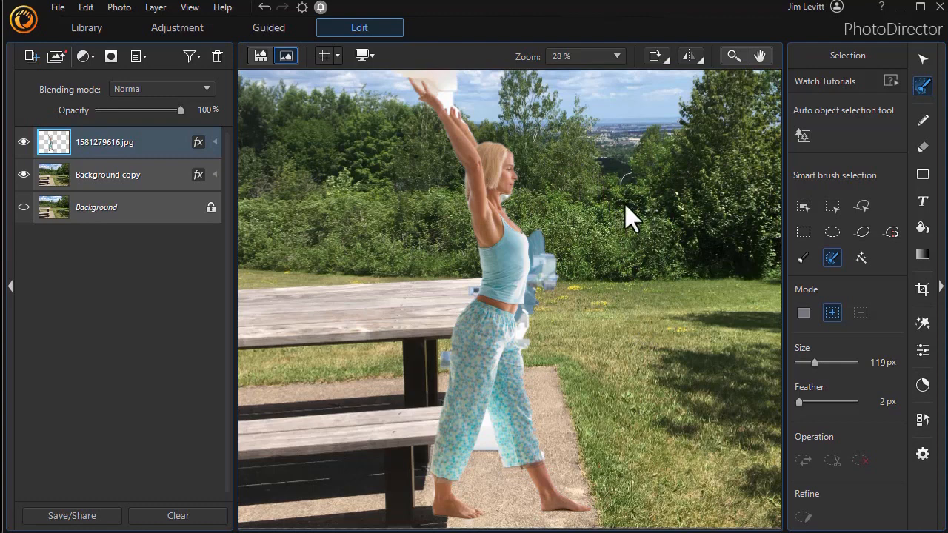
mouse_move(659, 89)
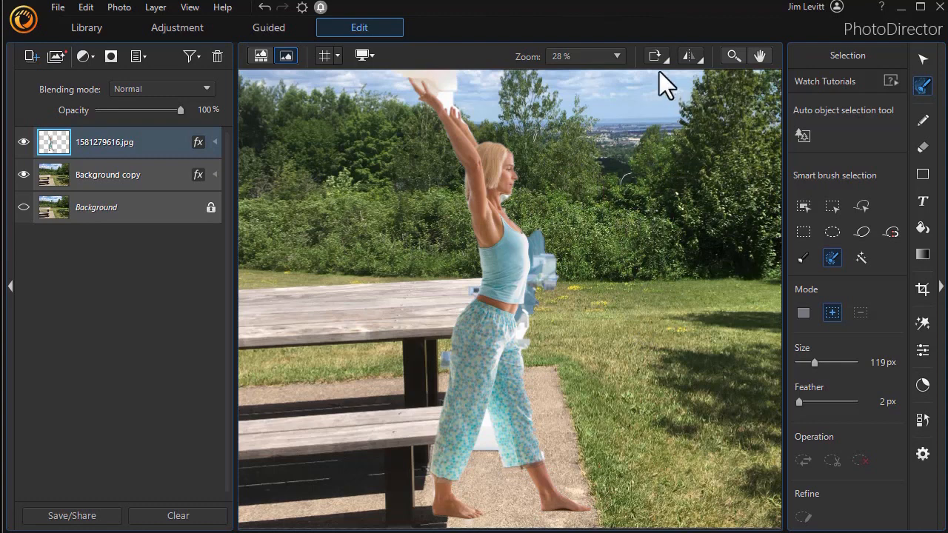
click(735, 56)
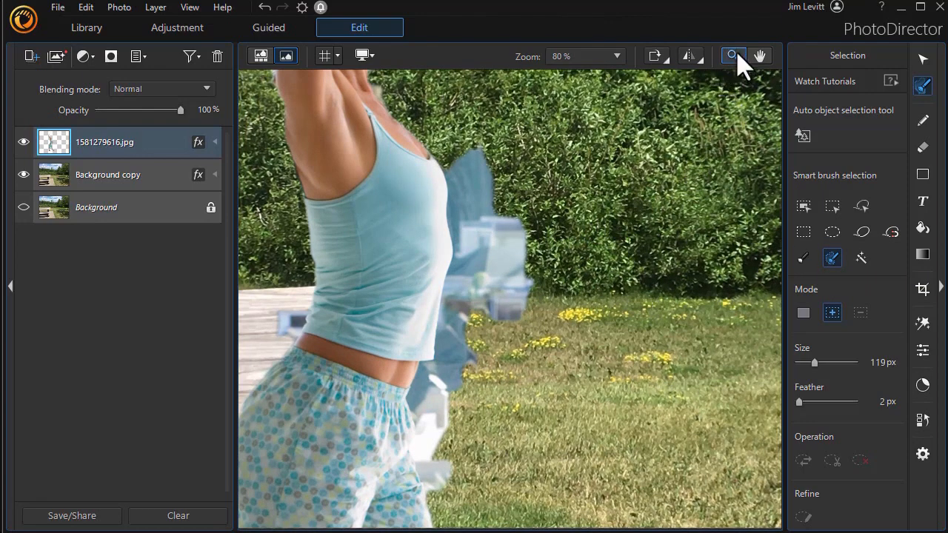
click(504, 174)
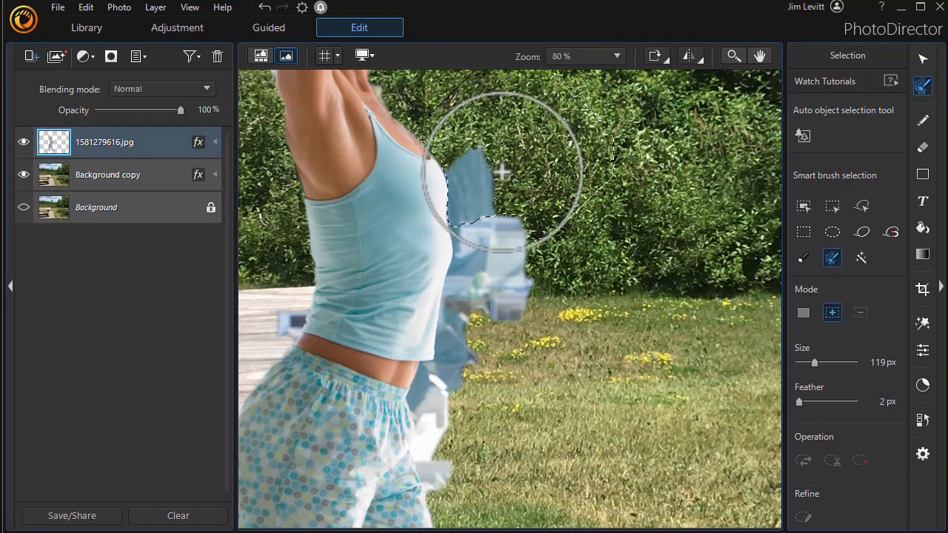
drag(504, 174, 509, 238)
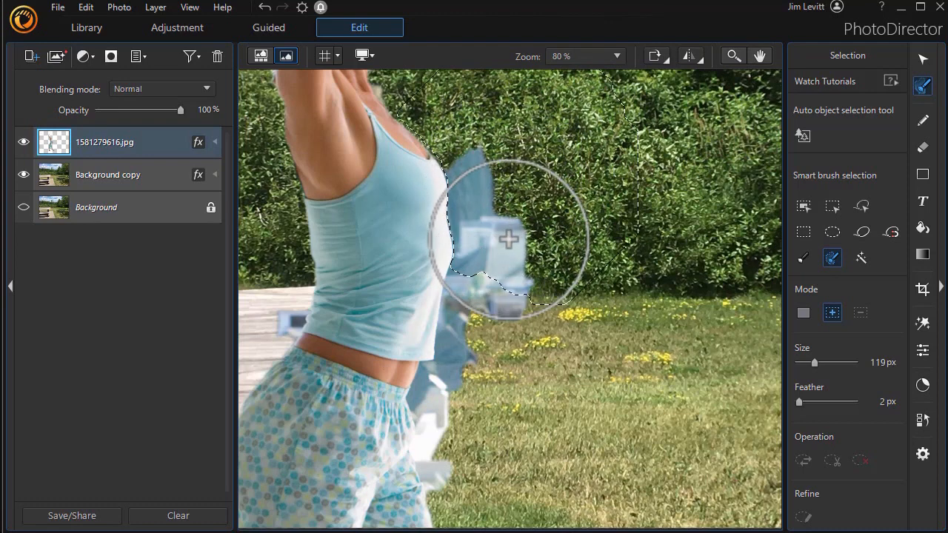
drag(509, 240, 496, 310)
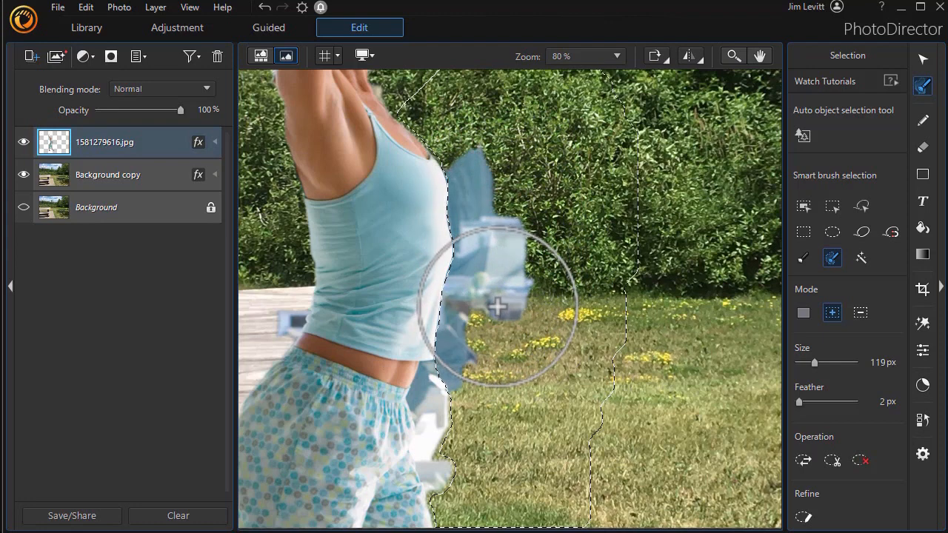
drag(497, 306, 476, 404)
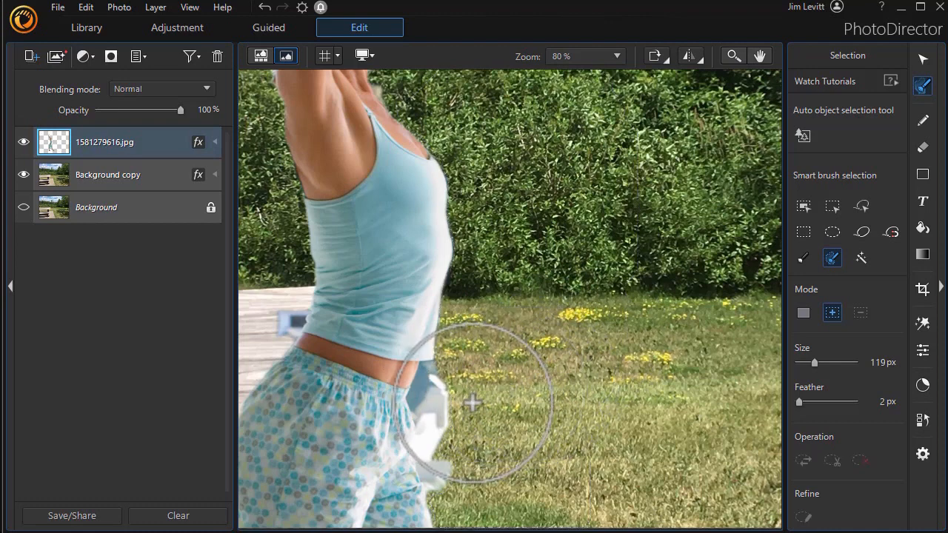
drag(472, 404, 434, 444)
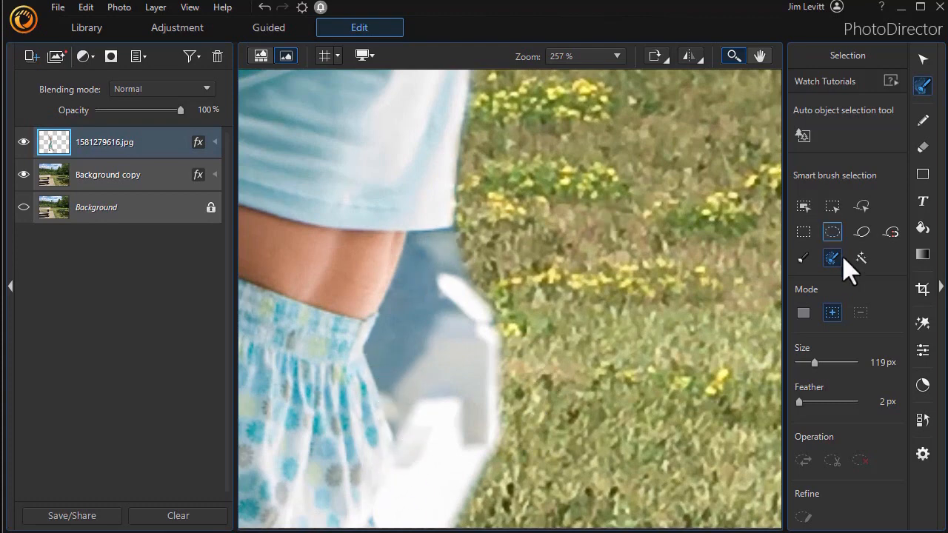
mouse_move(803, 258)
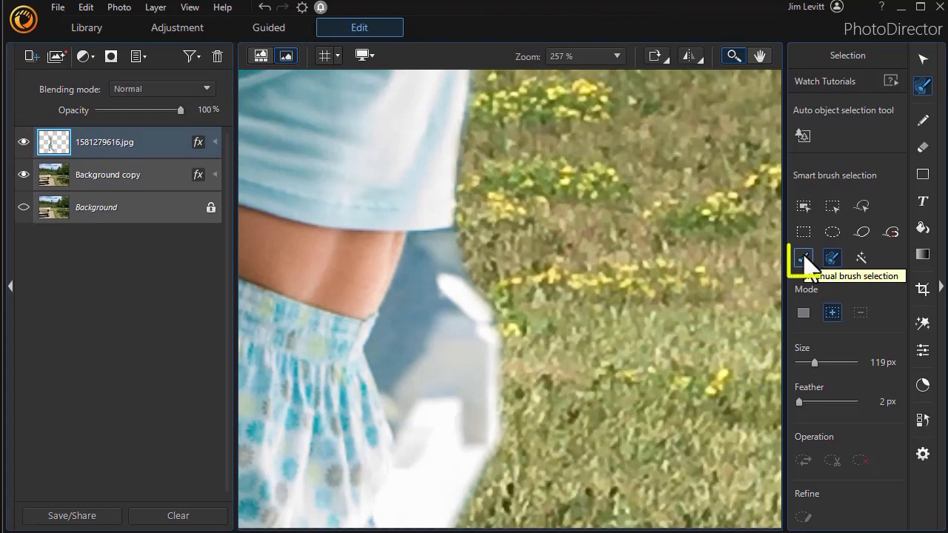
Step: Brush-select the leftover room patches beside her hip, under her shirt and along her waist
click(803, 258)
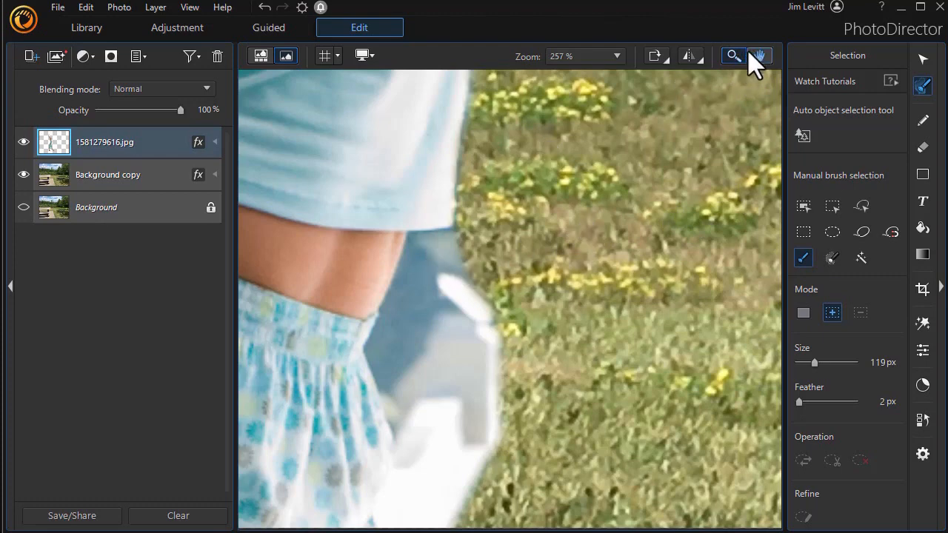
mouse_move(561, 320)
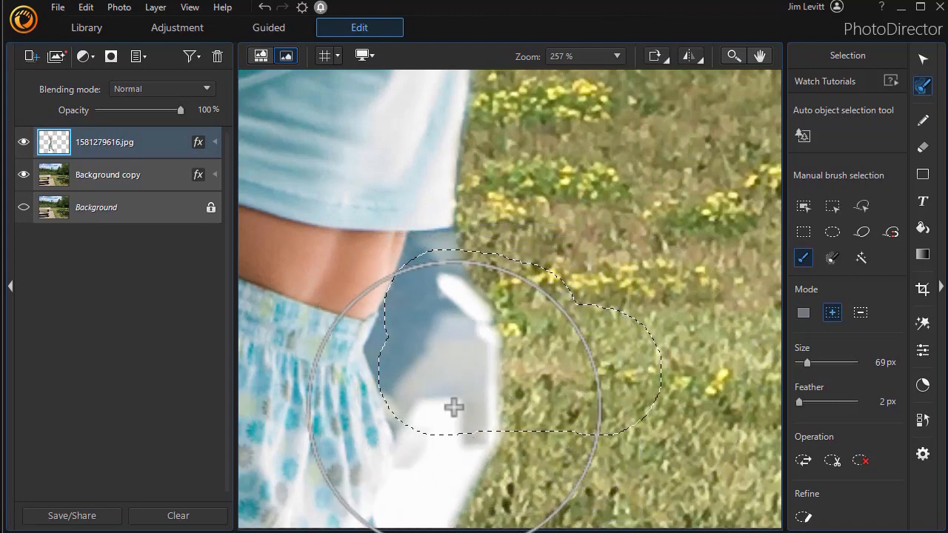
drag(454, 408, 474, 495)
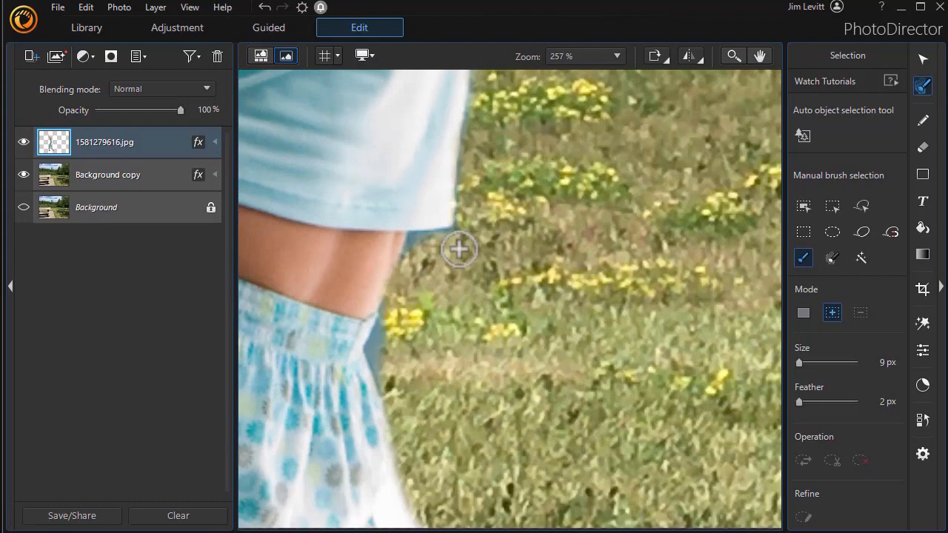
mouse_move(417, 240)
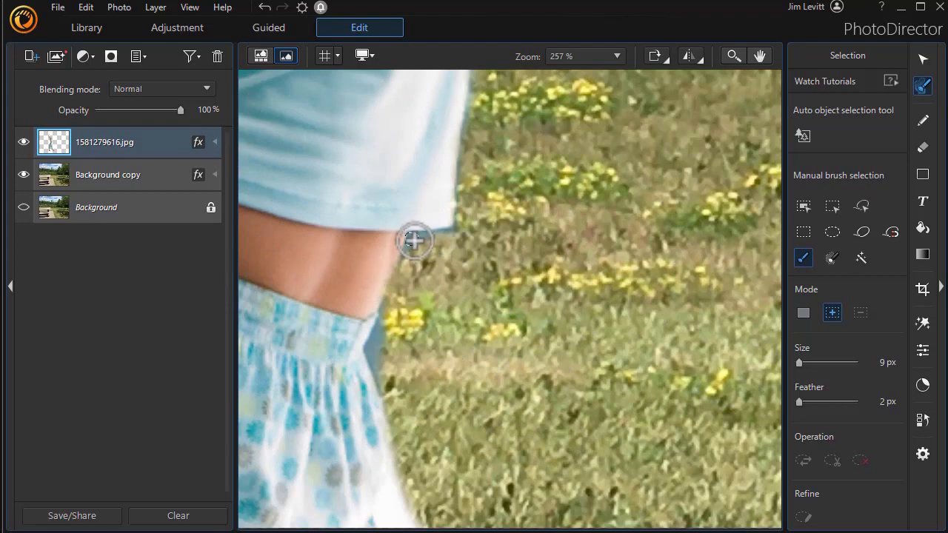
drag(415, 240, 455, 239)
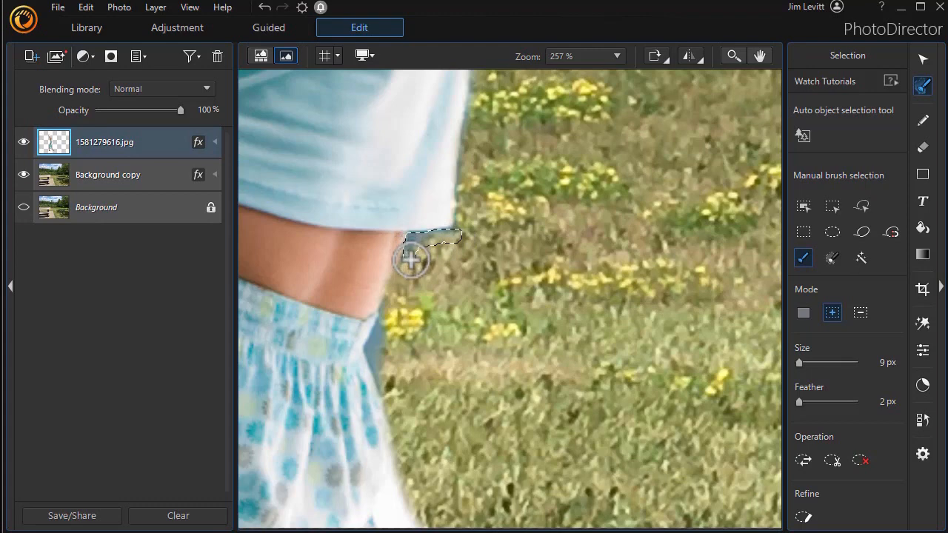
drag(411, 259, 382, 326)
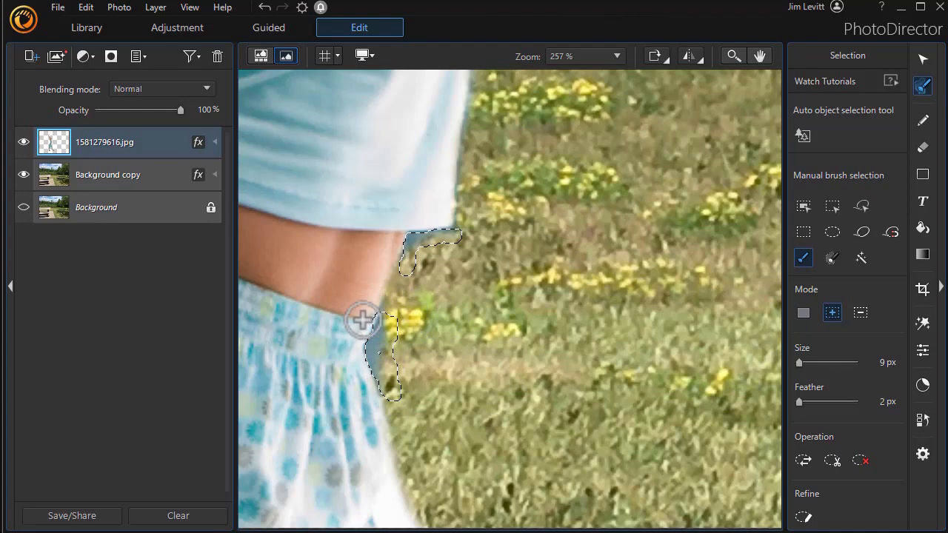
click(860, 313)
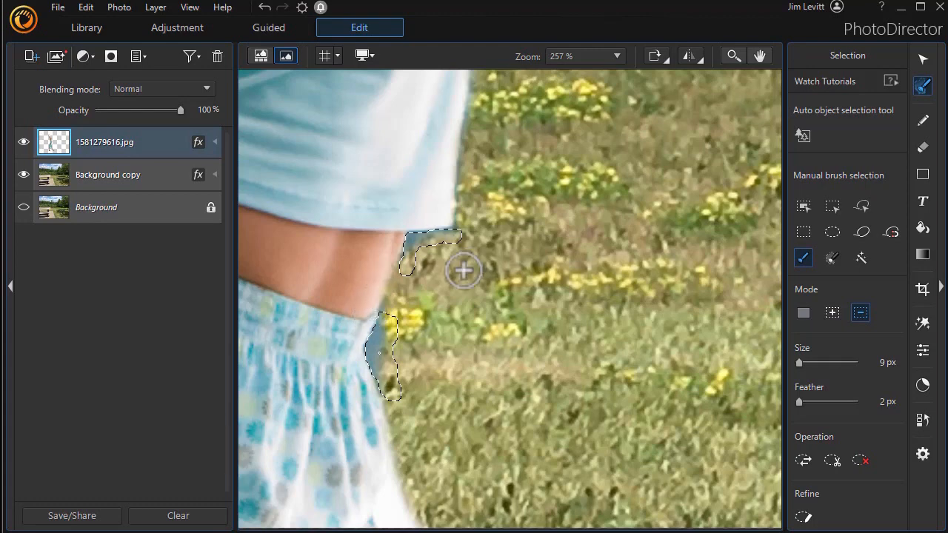
click(832, 311)
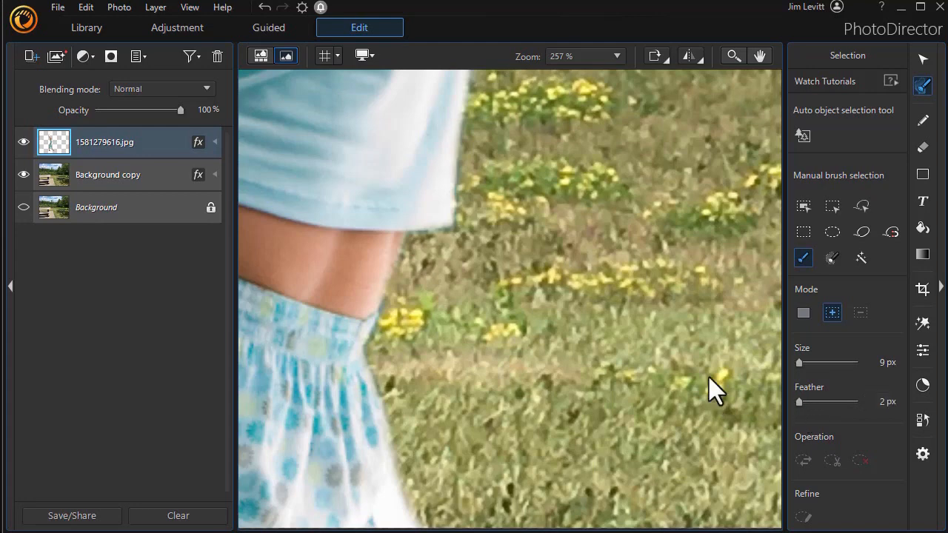
mouse_move(661, 244)
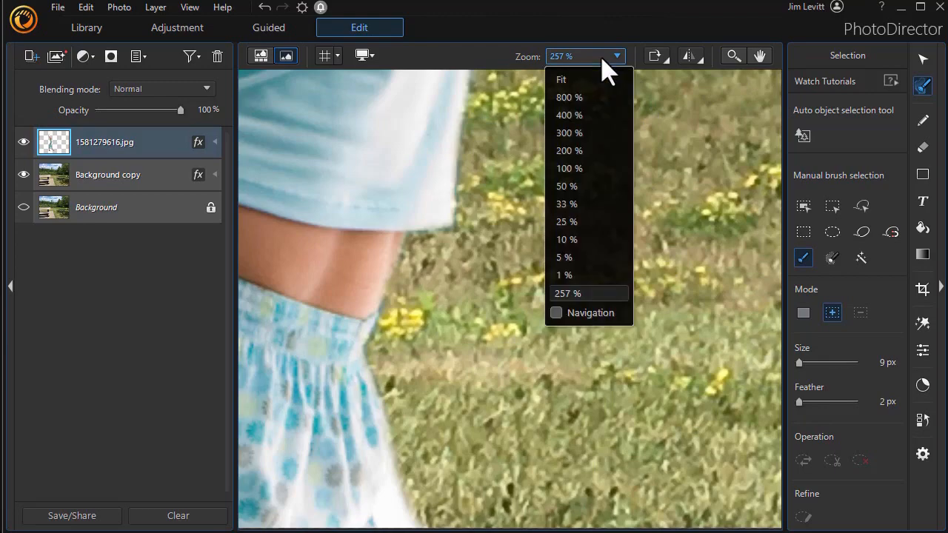
click(564, 79)
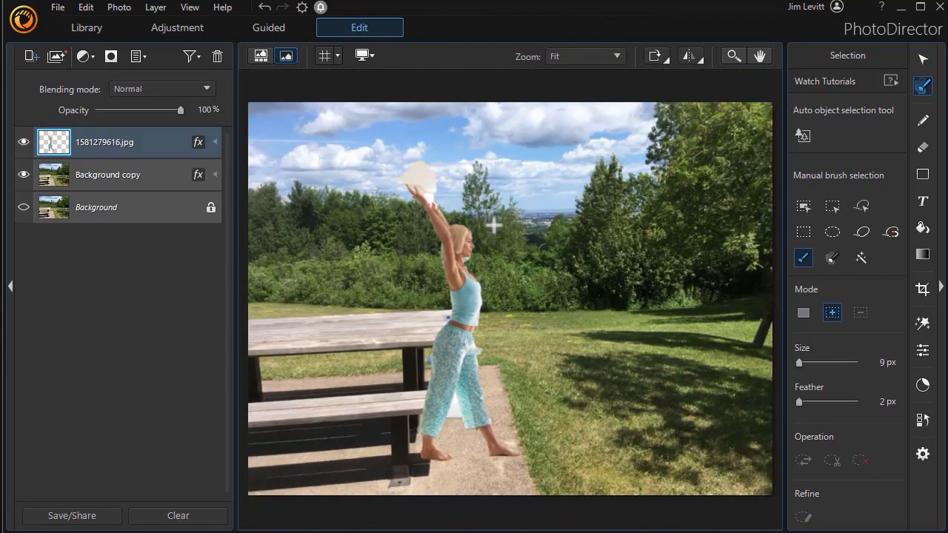
mouse_move(455, 256)
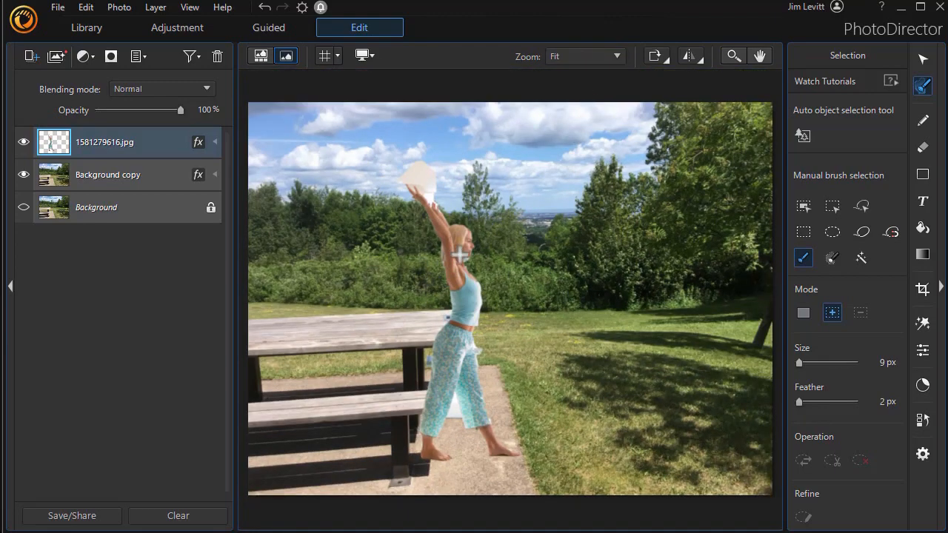
mouse_move(715, 77)
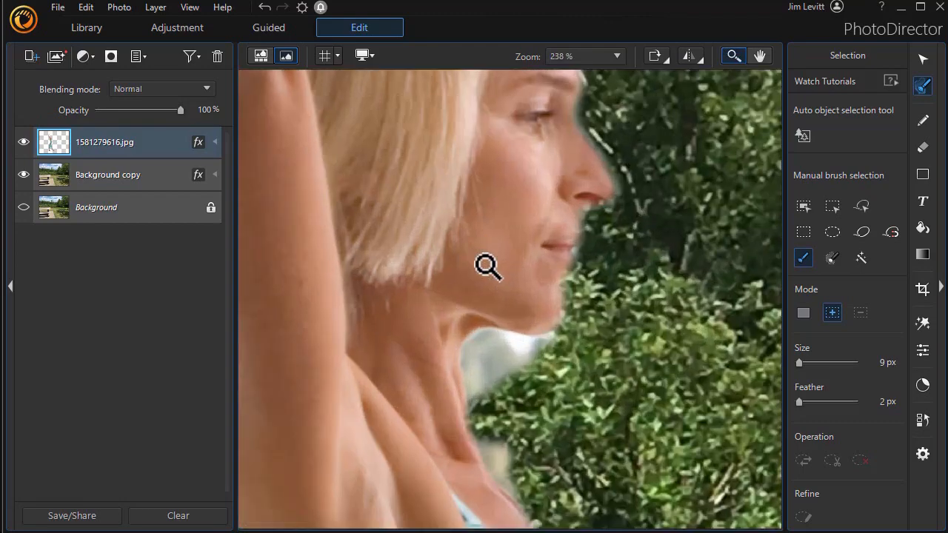
mouse_move(722, 245)
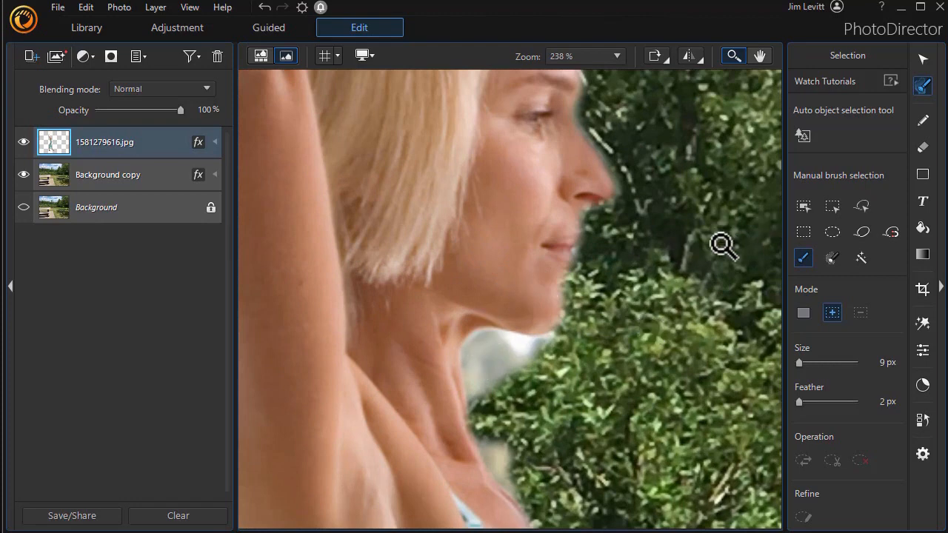
mouse_move(803, 300)
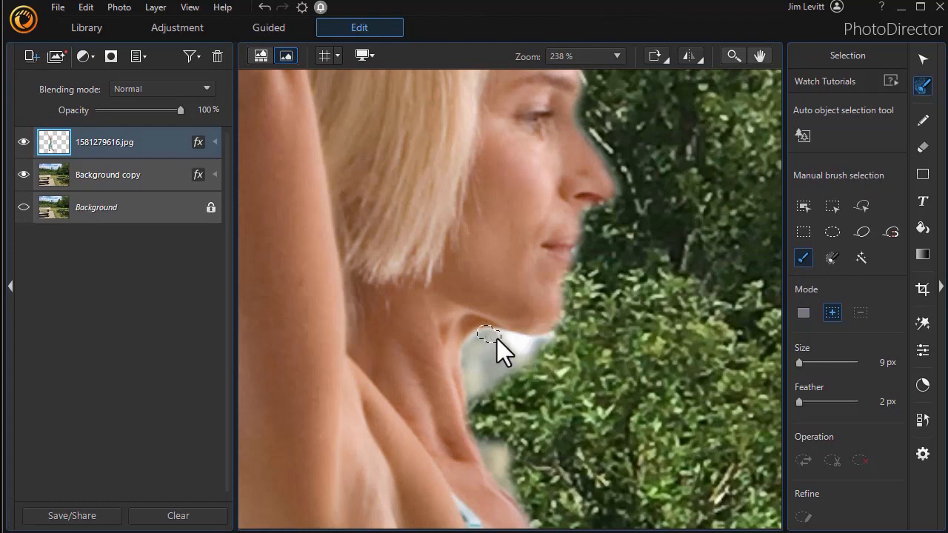
Step: Select the pale leftover patch under her chin and along her neck, toggling Subtract and Add modes
drag(489, 336, 507, 341)
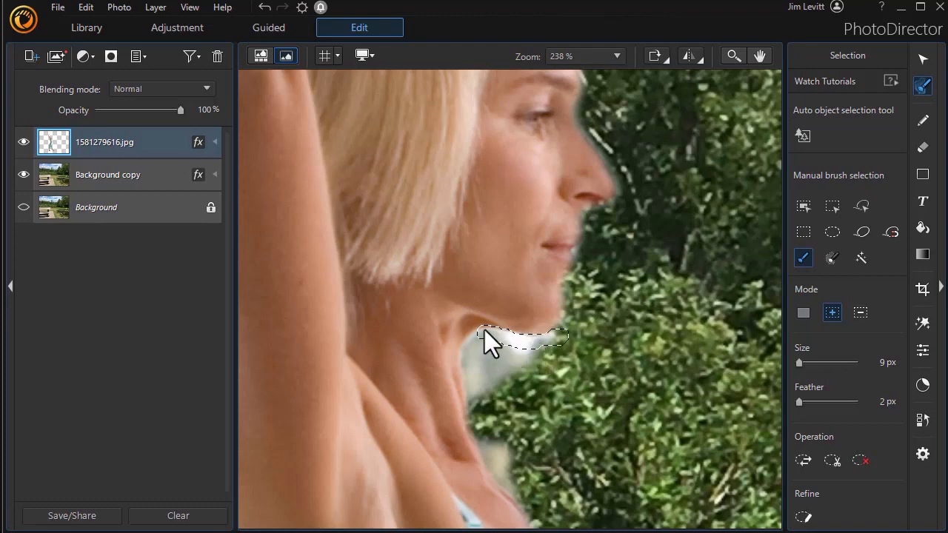
click(861, 312)
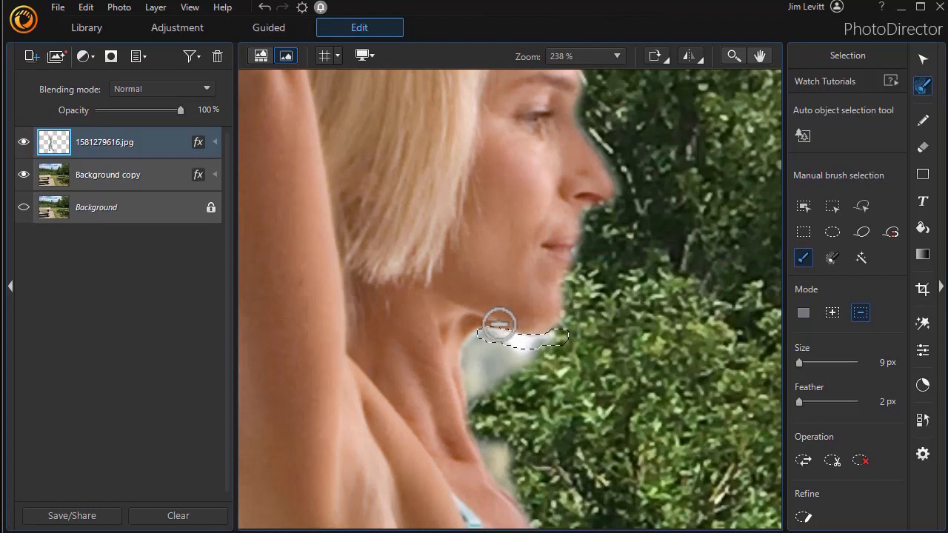
click(832, 313)
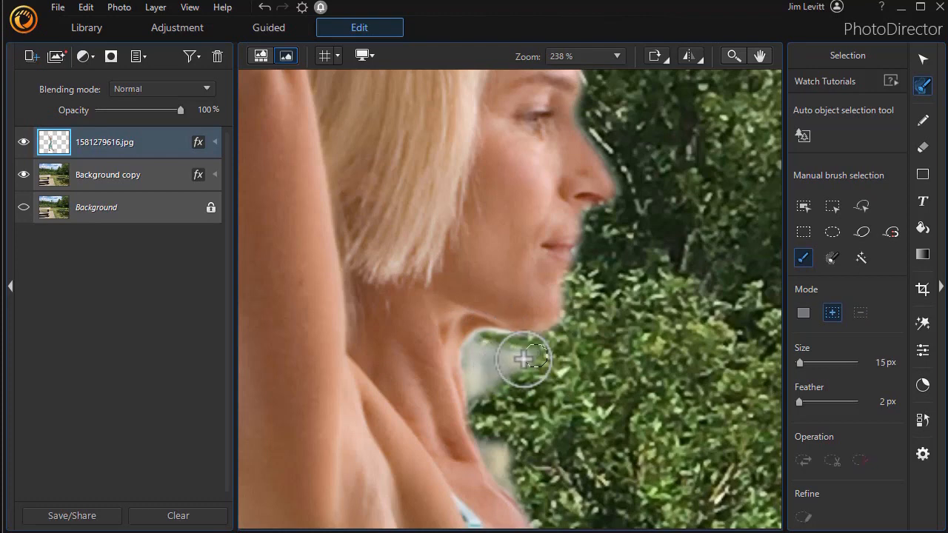
drag(526, 359, 478, 377)
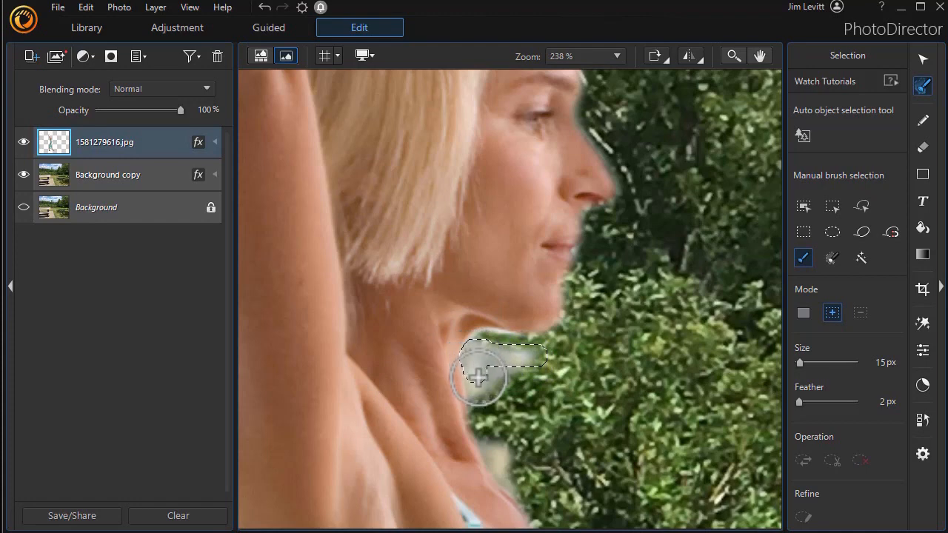
drag(478, 378, 500, 341)
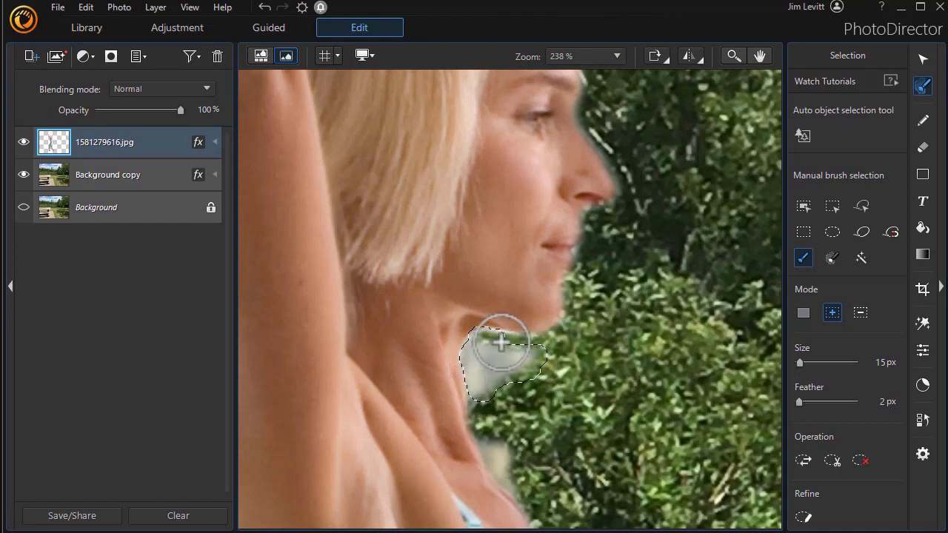
drag(502, 341, 481, 413)
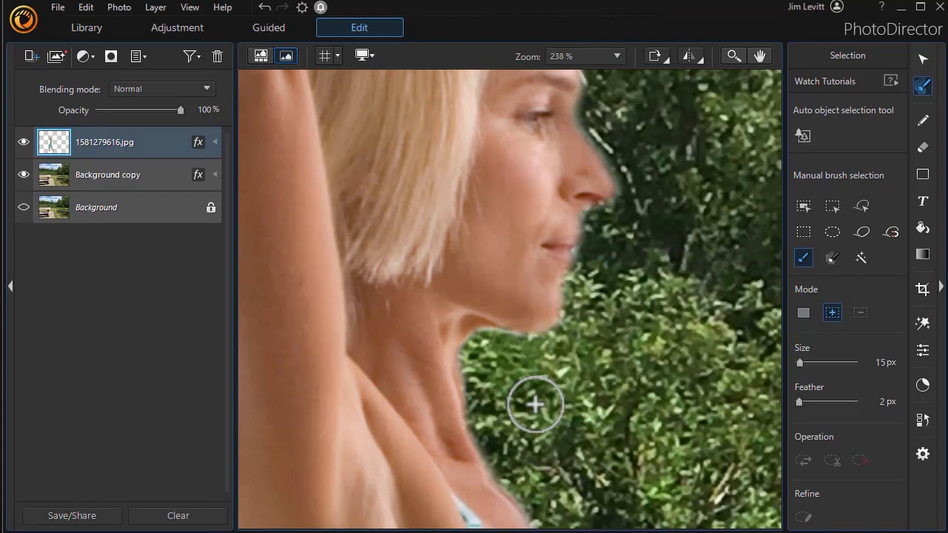
mouse_move(626, 78)
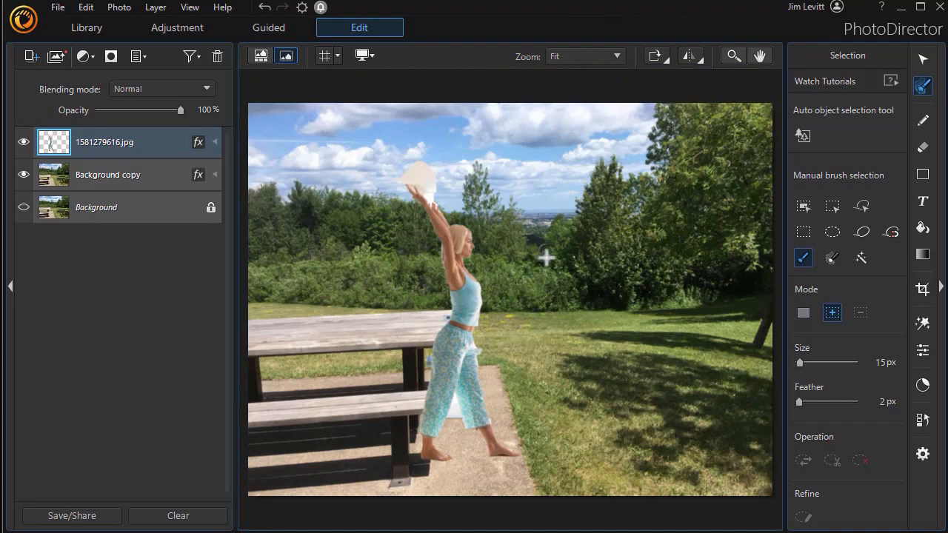
mouse_move(906, 80)
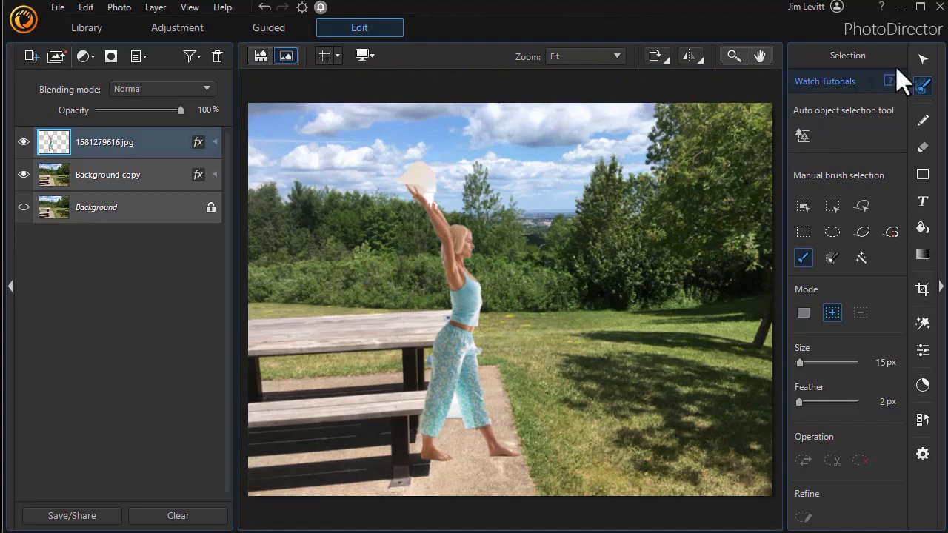
mouse_move(837, 137)
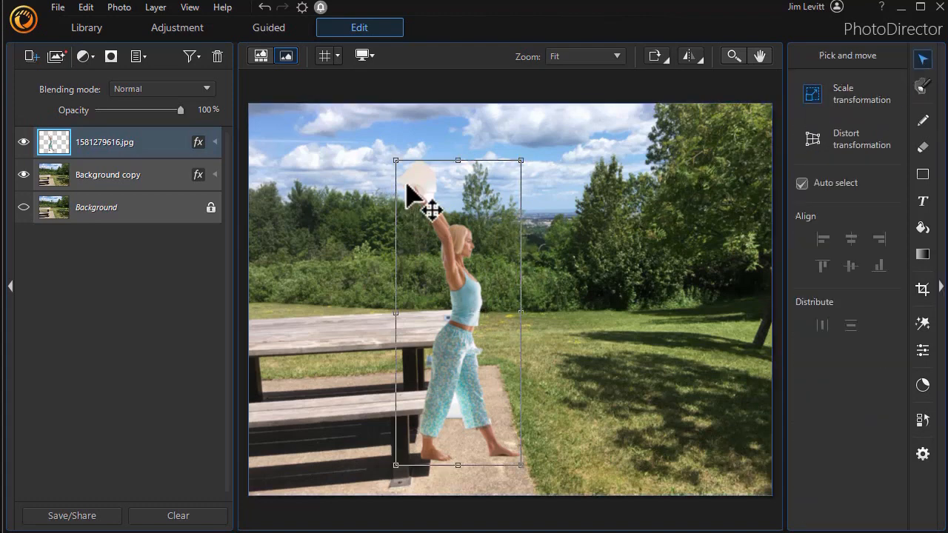
mouse_move(441, 200)
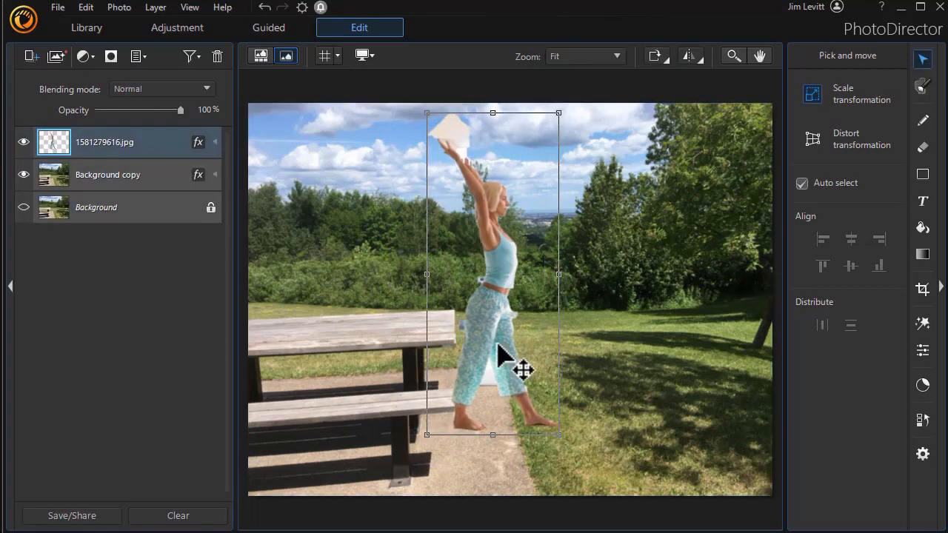
mouse_move(717, 119)
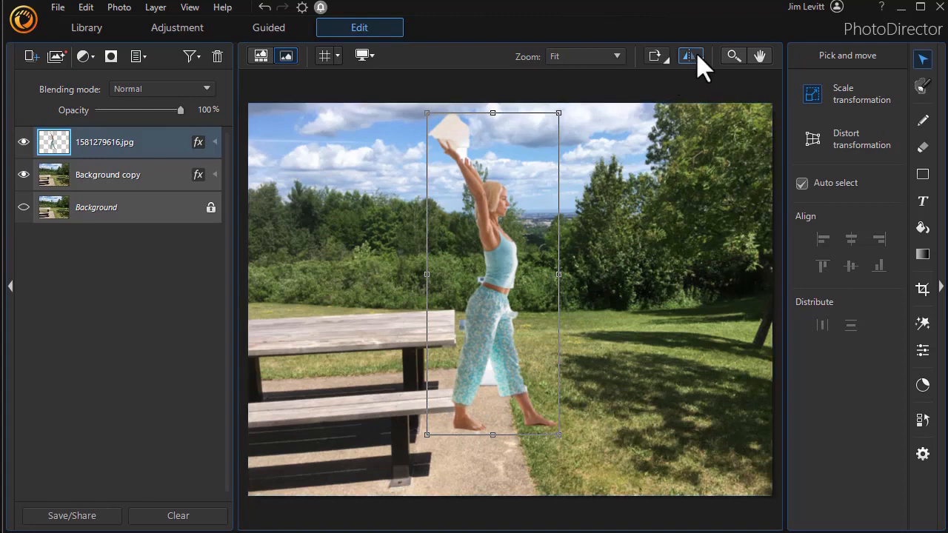
Step: Flip the woman horizontally to face left, then deselect her by picking the park layer
click(688, 55)
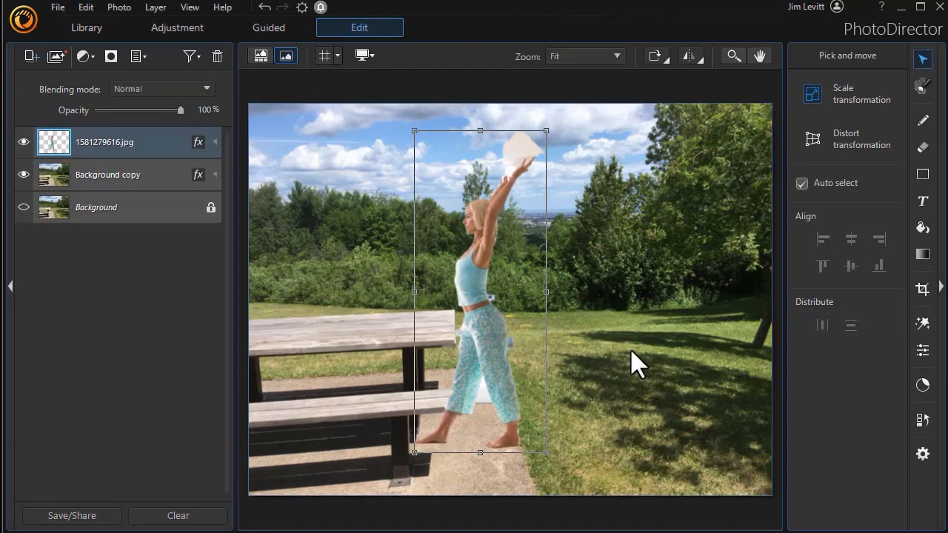
click(108, 174)
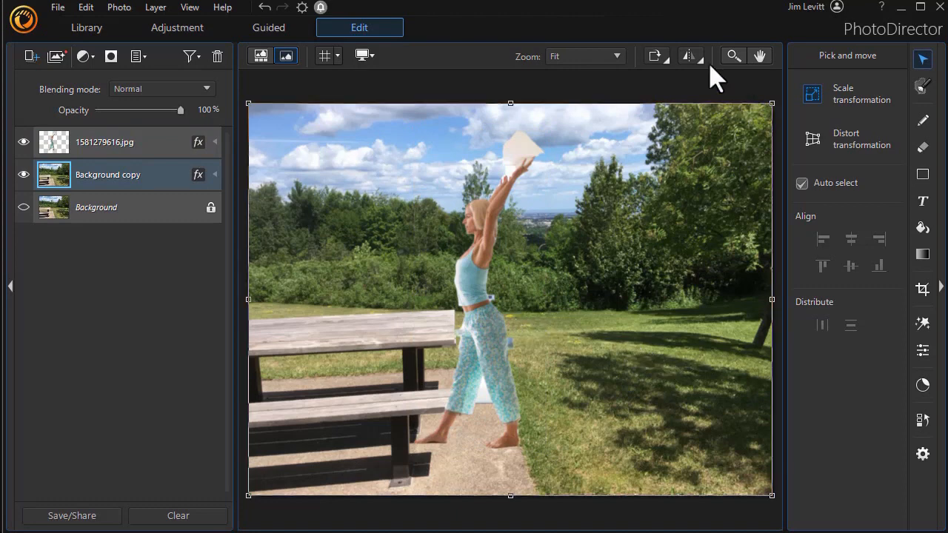
Step: Zoom in, select the woman's 1581279616.jpg layer and lower its opacity to 52%
click(736, 55)
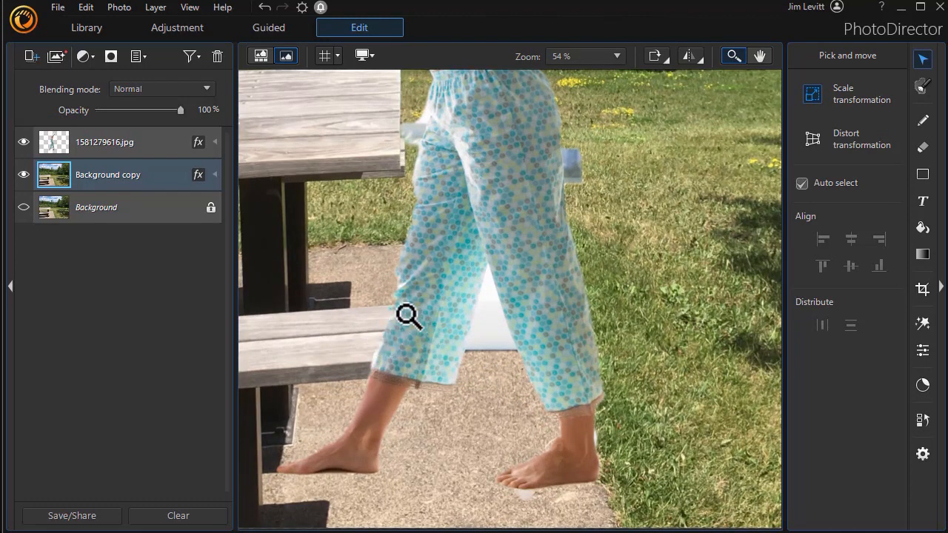
mouse_move(133, 115)
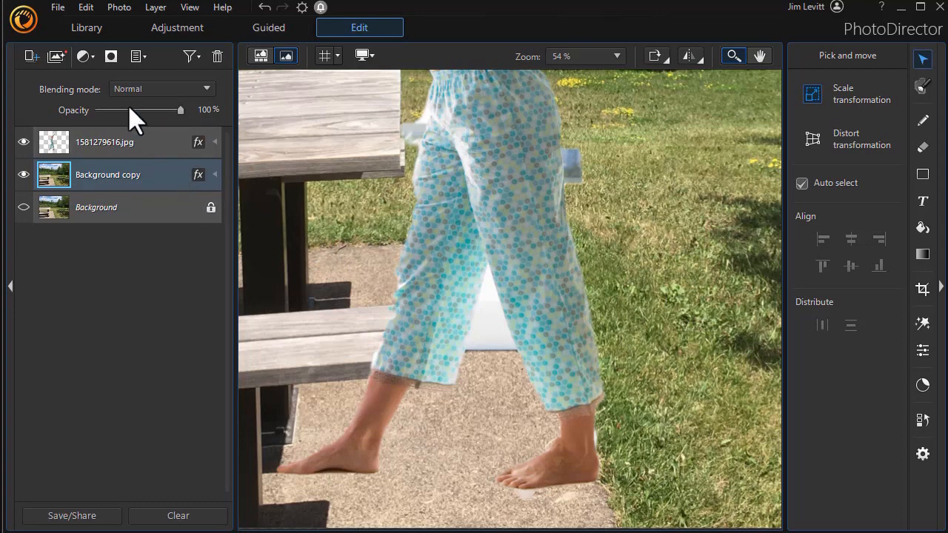
click(104, 142)
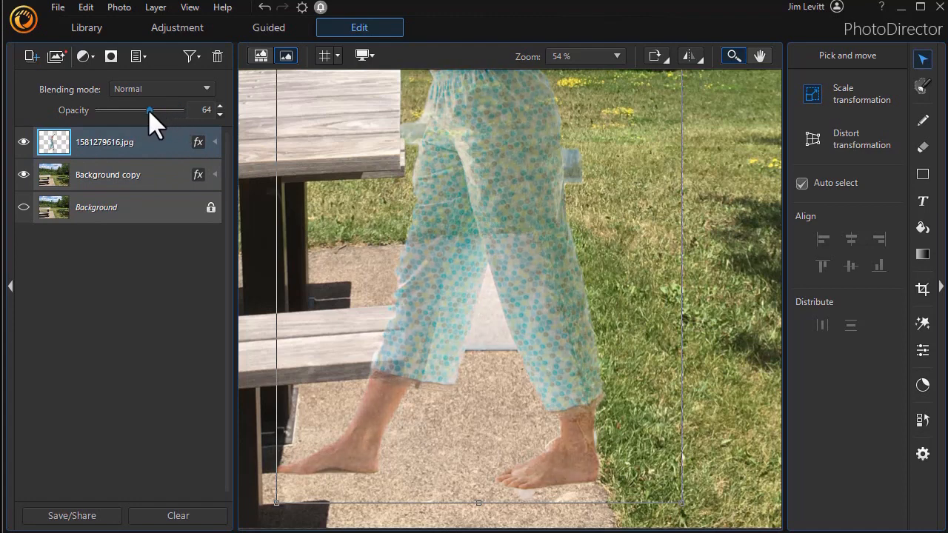
drag(151, 110, 141, 110)
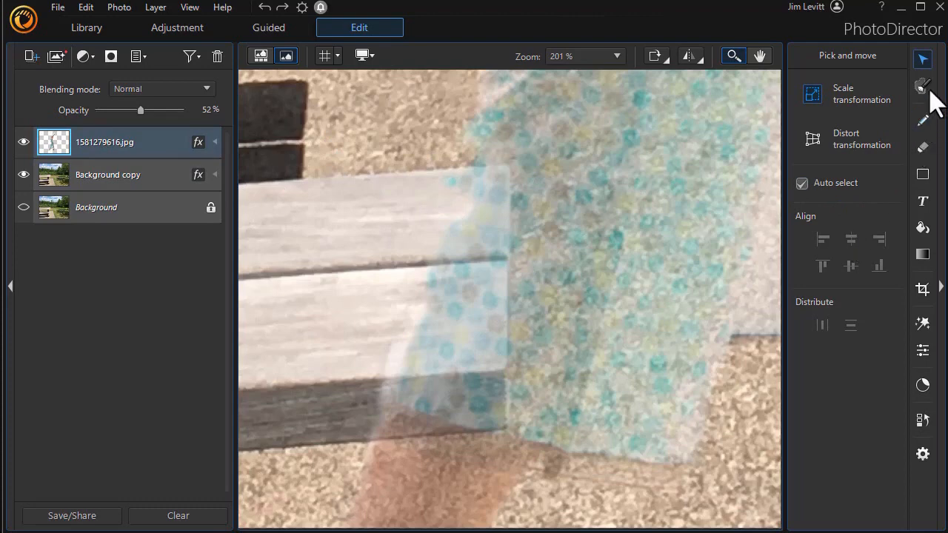
Step: Brush-select the part of her pants overlapping the bench plank and remove it
click(924, 86)
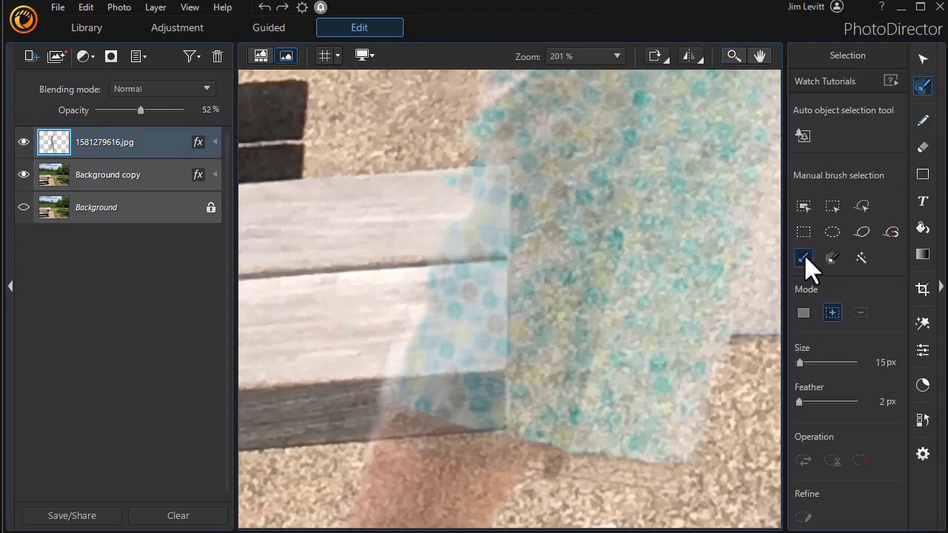
mouse_move(461, 182)
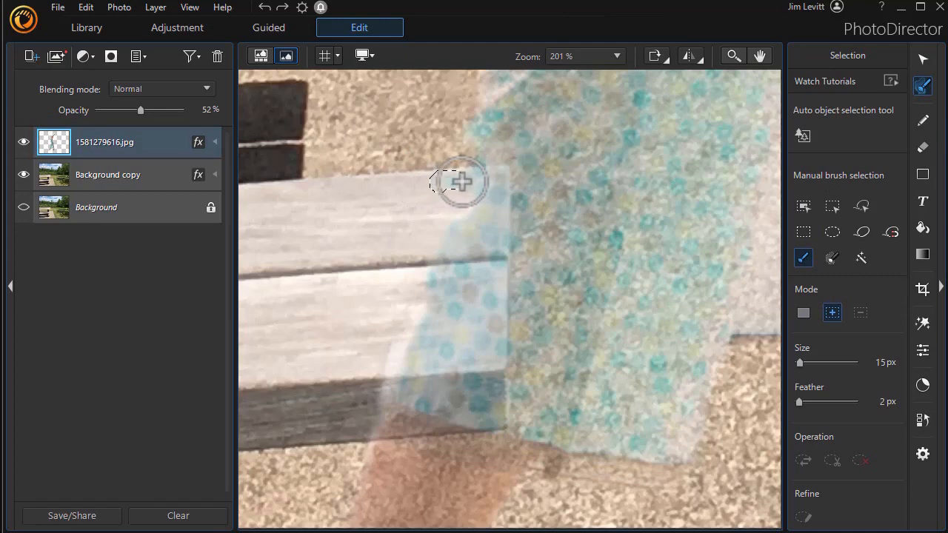
drag(460, 182, 495, 206)
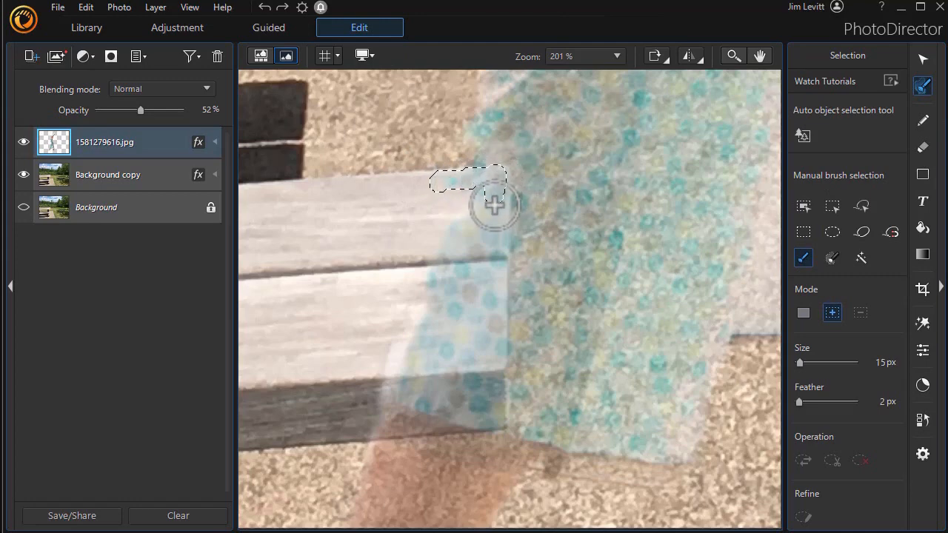
drag(493, 204, 499, 250)
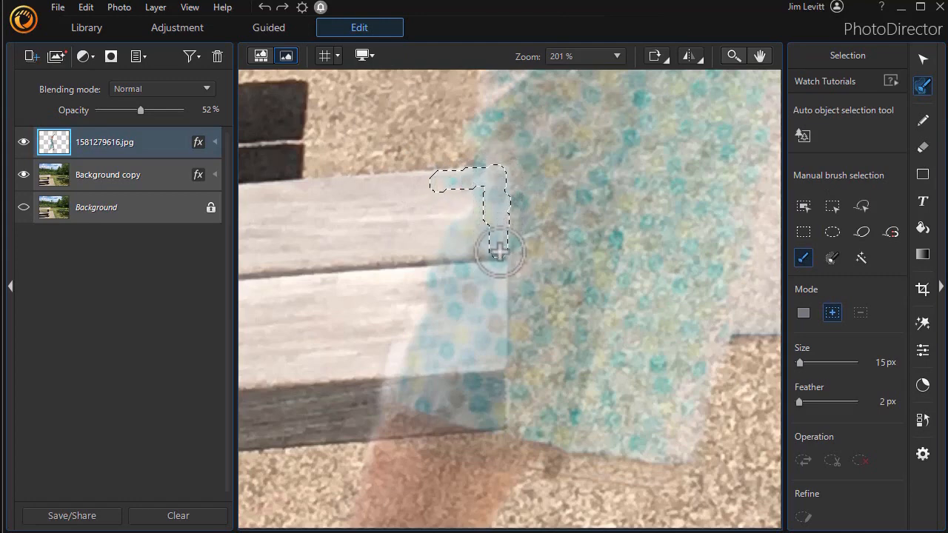
drag(501, 252, 498, 350)
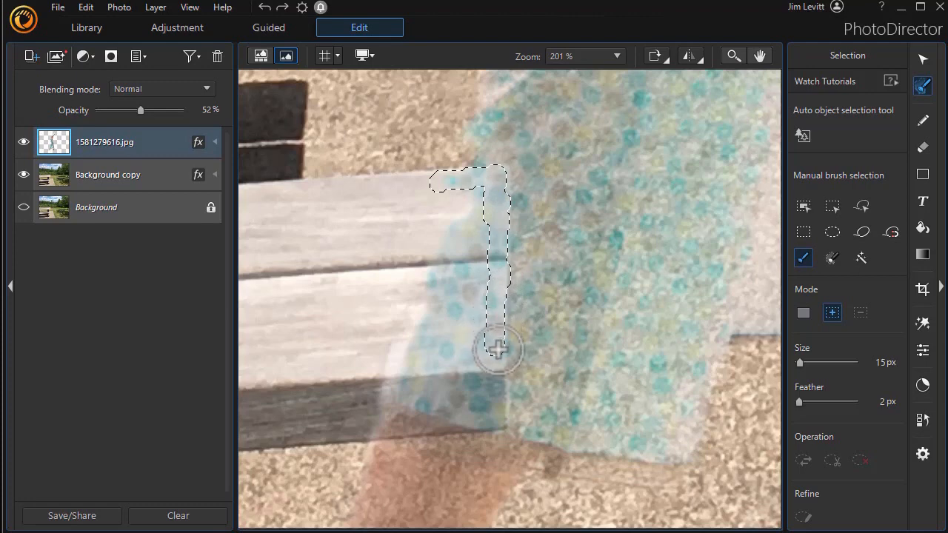
drag(498, 350, 502, 420)
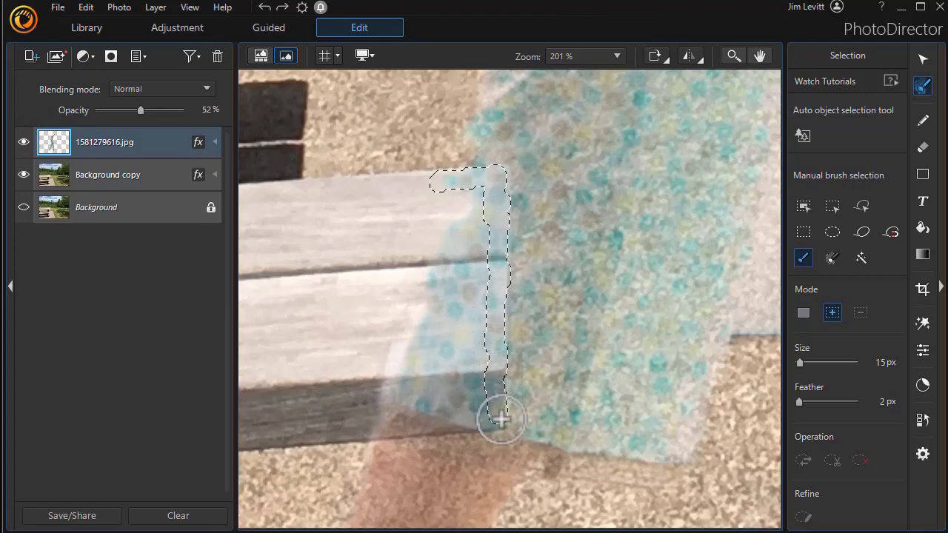
drag(502, 420, 404, 436)
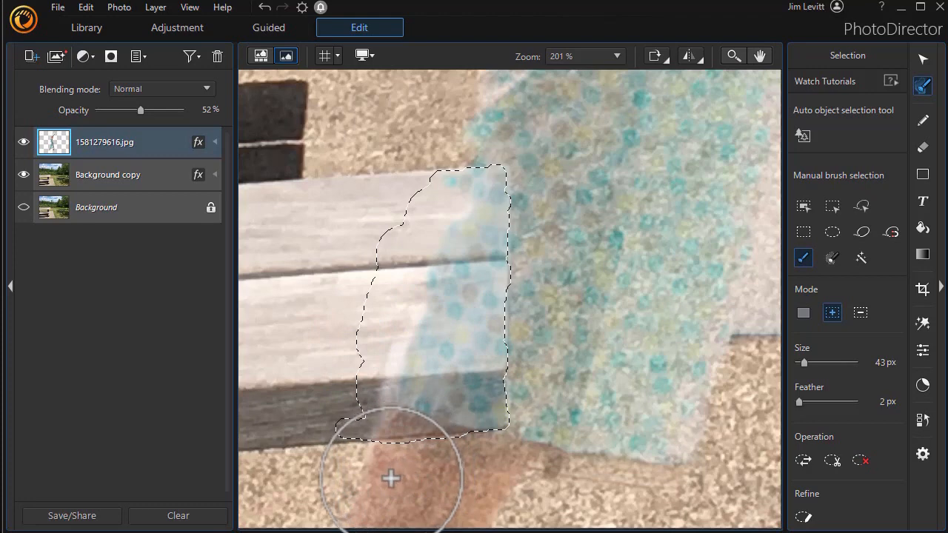
click(861, 313)
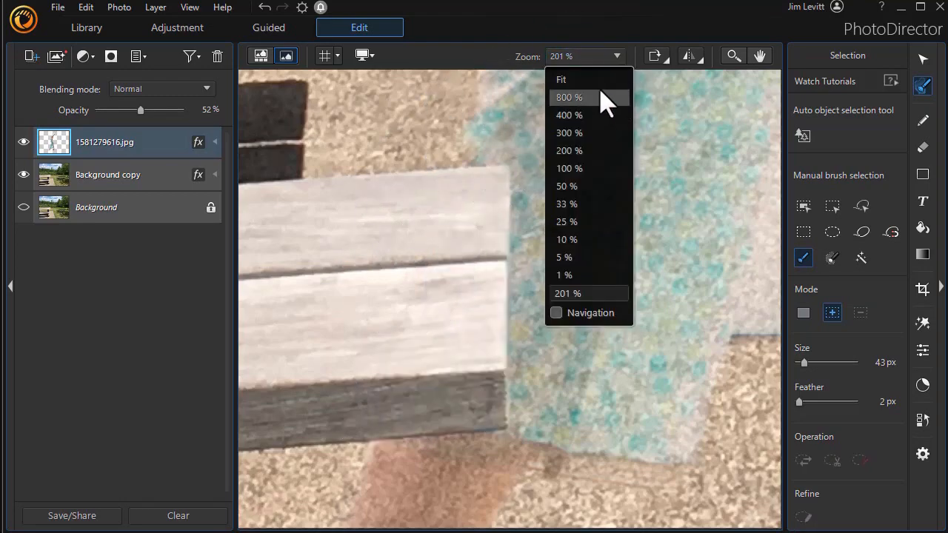
Step: Set the zoom to Fit and return the woman's layer opacity to 100%
click(561, 79)
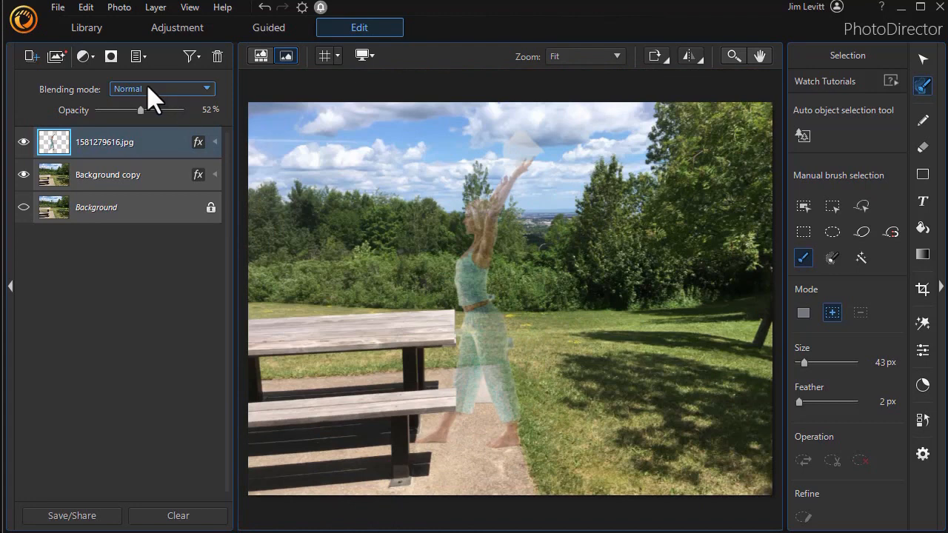
drag(140, 110, 180, 110)
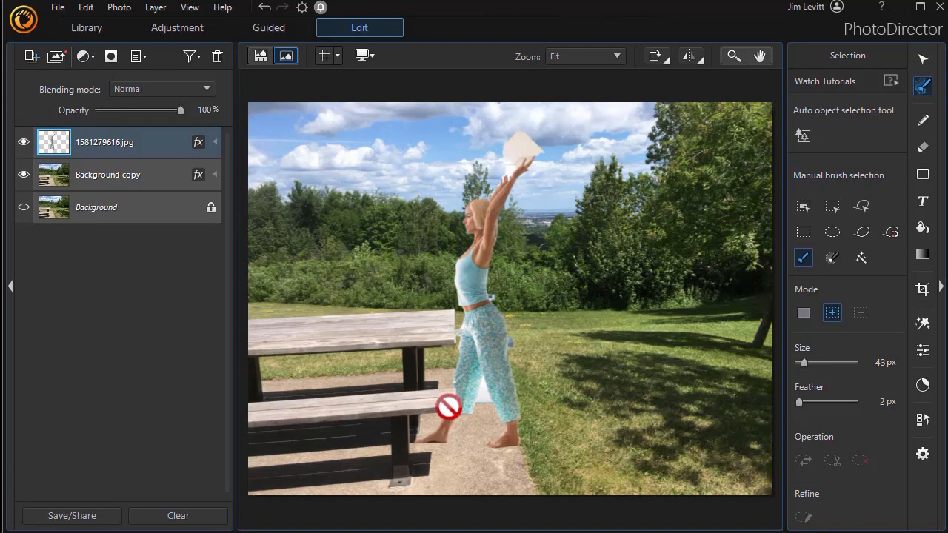
mouse_move(456, 405)
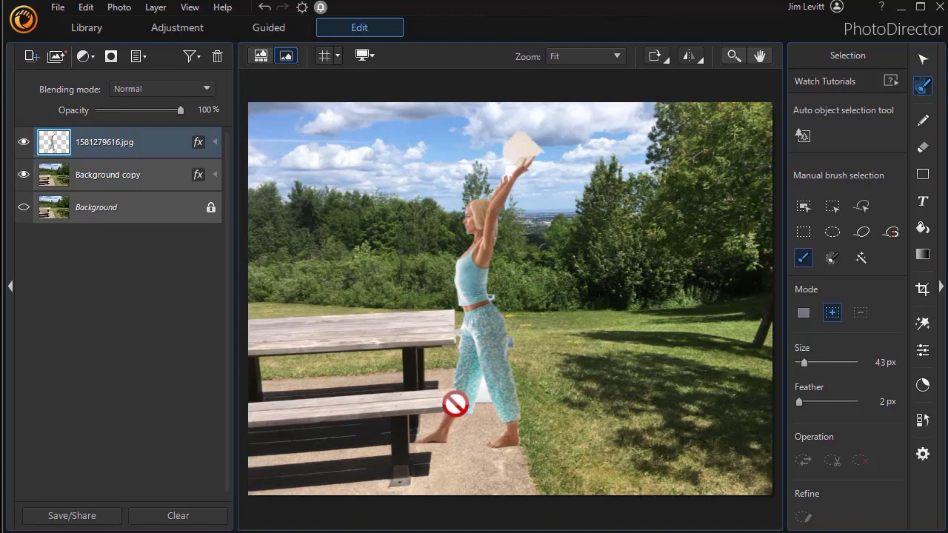